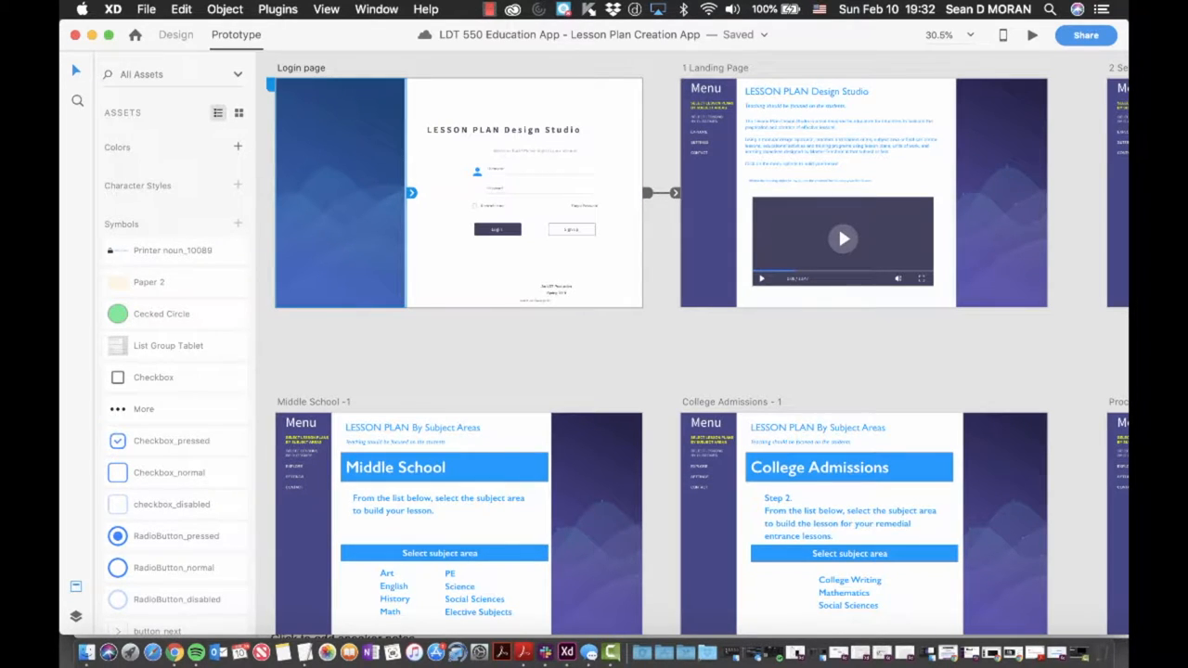
Launch the desktop preview and log in to reach the landing page with the training video
{"action": "left_click", "coordinate": [1031, 35]}
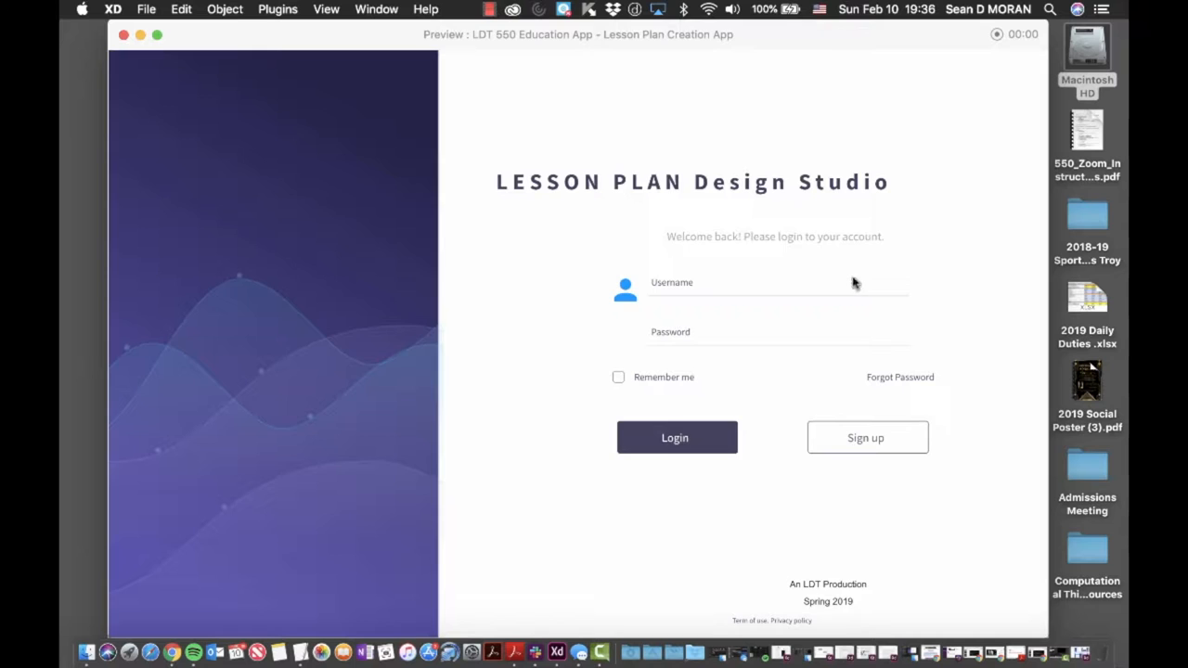
{"action": "left_click", "coordinate": [675, 437]}
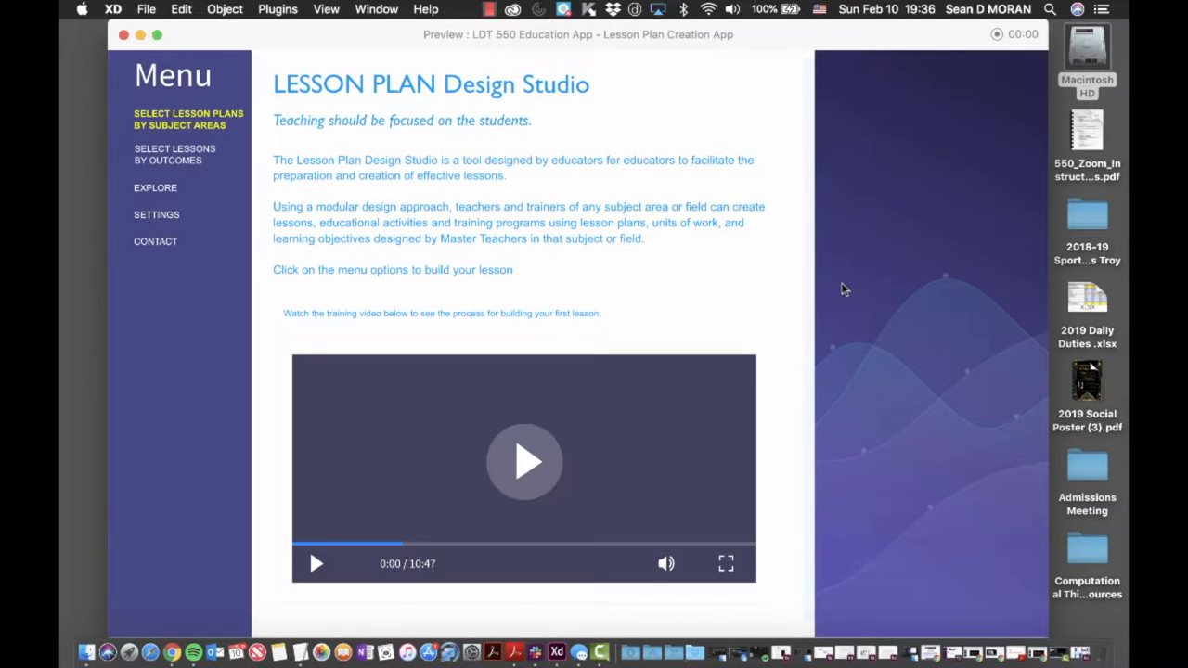
{"action": "mouse_move", "coordinate": [620, 455]}
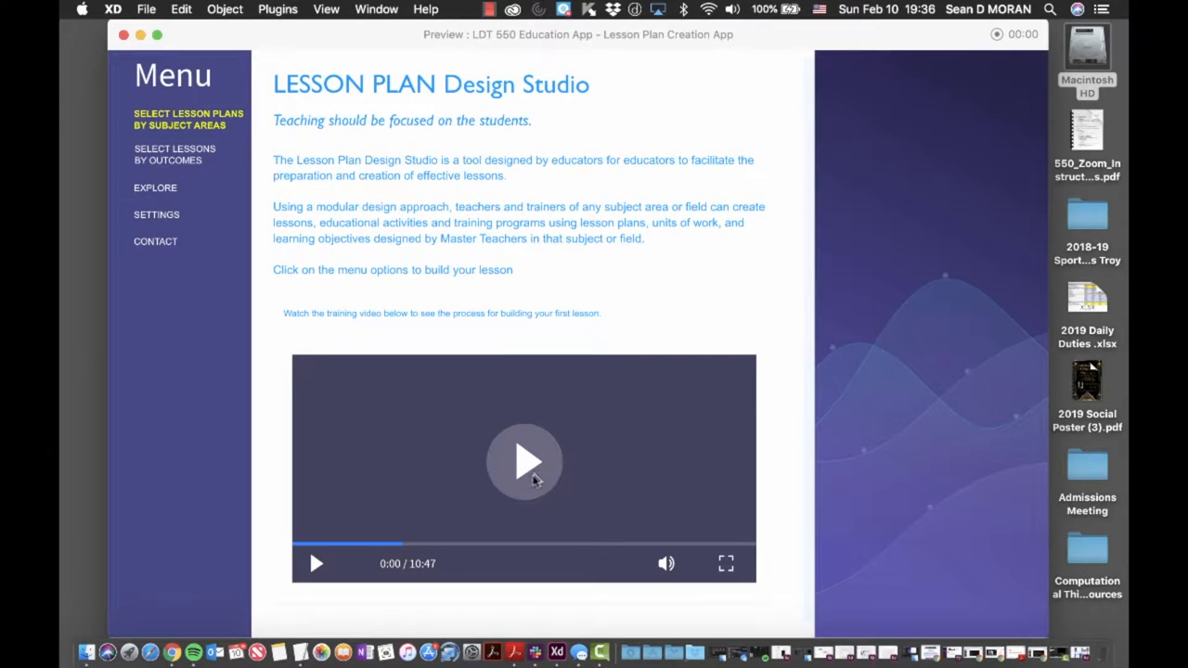
{"action": "mouse_move", "coordinate": [557, 493]}
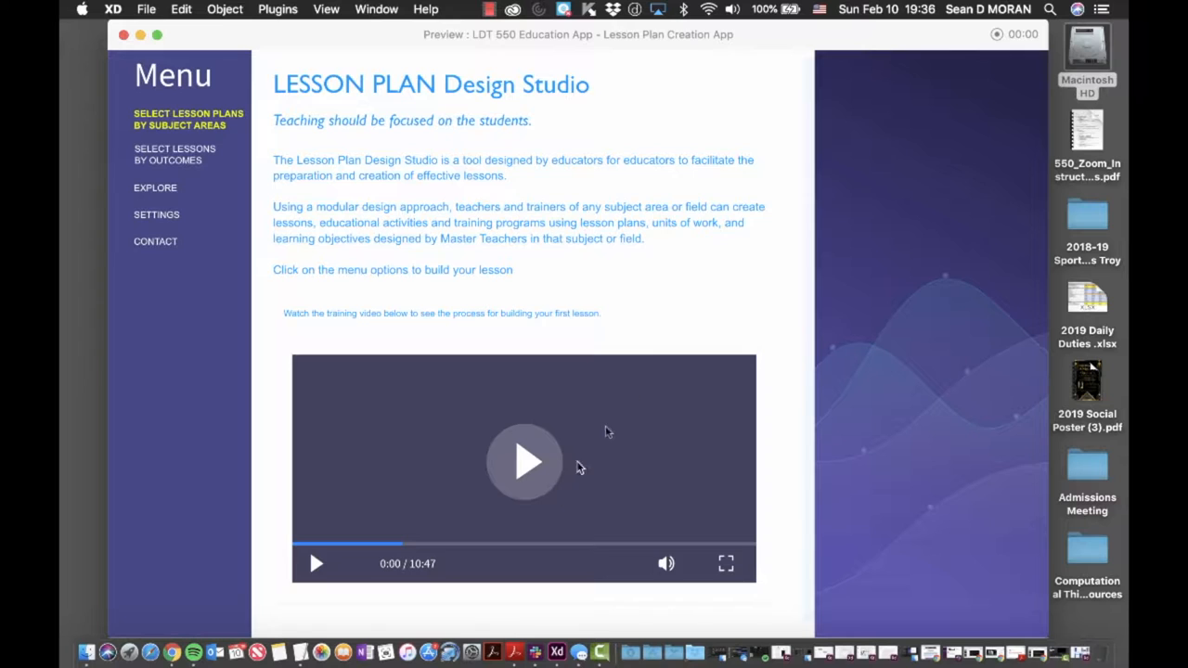
{"action": "mouse_move", "coordinate": [740, 288]}
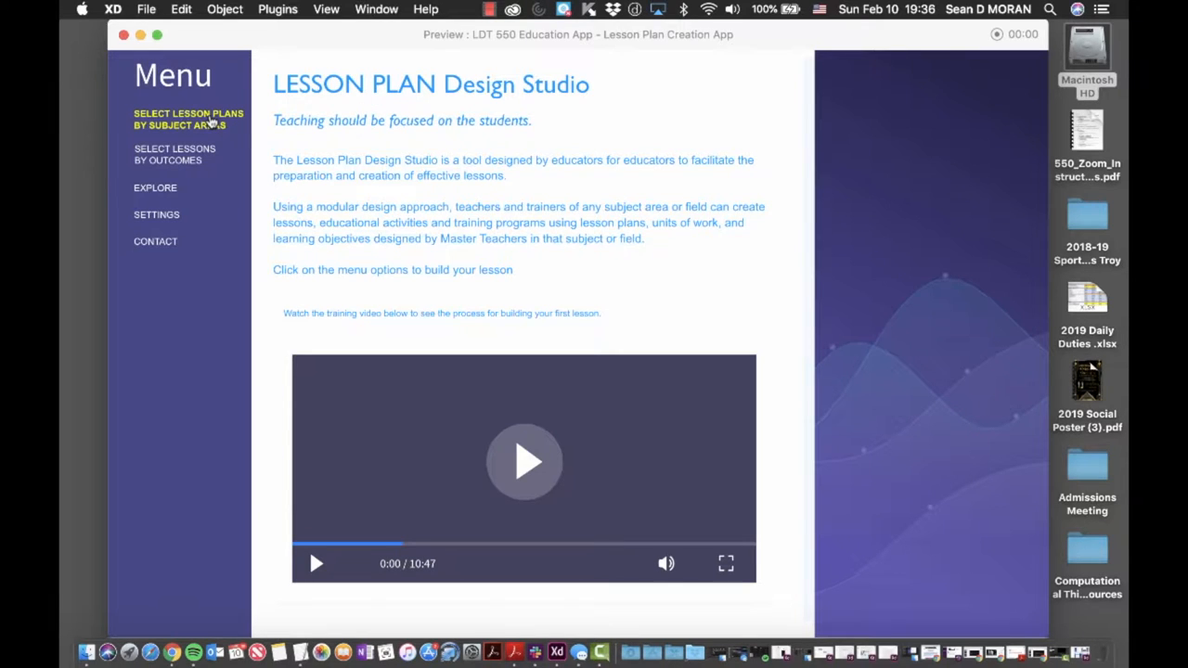
{"action": "mouse_move", "coordinate": [195, 243]}
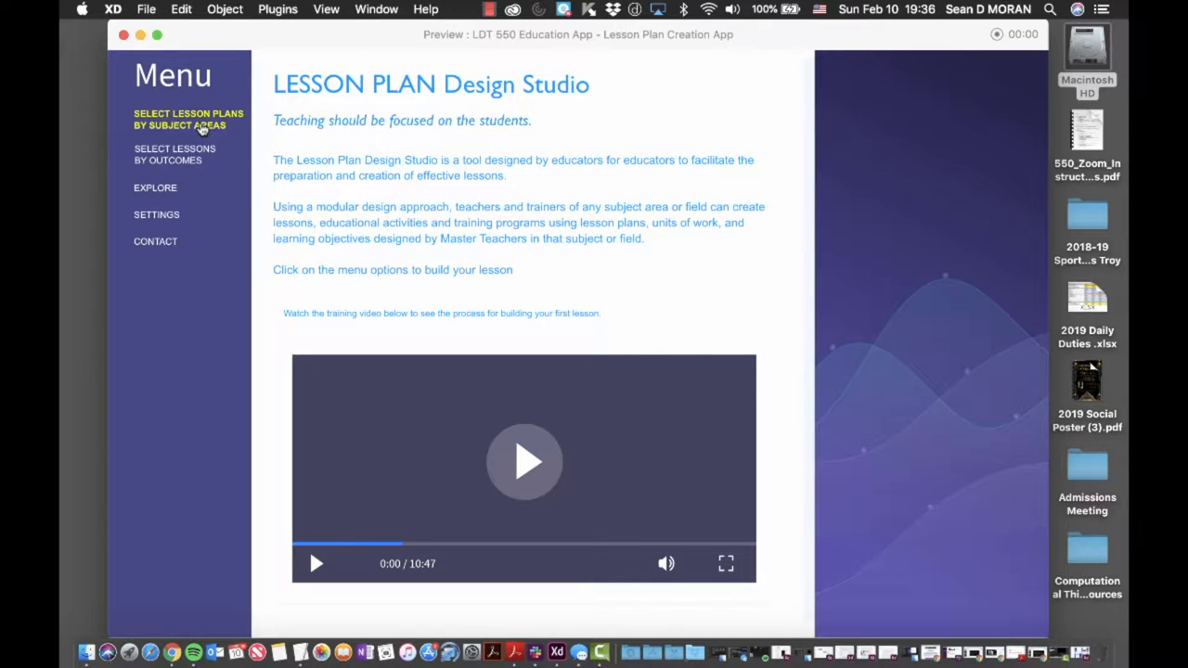
Go to lesson plans by subject area and choose the Middle School teaching field
{"action": "left_click", "coordinate": [188, 118]}
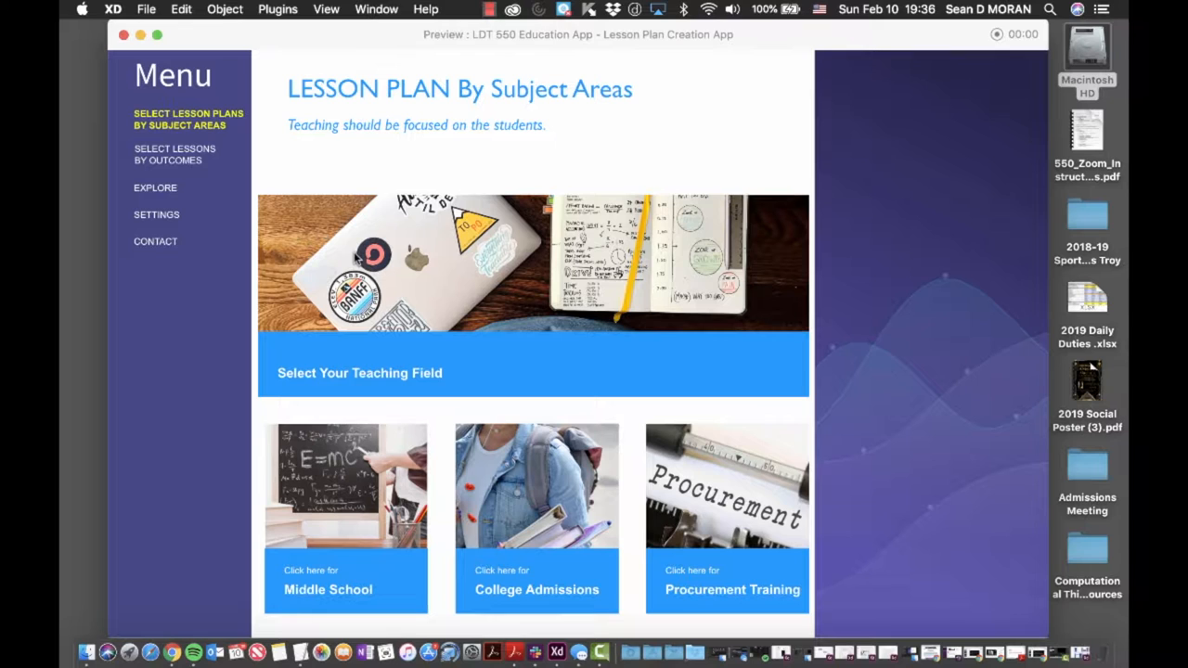
{"action": "mouse_move", "coordinate": [473, 397]}
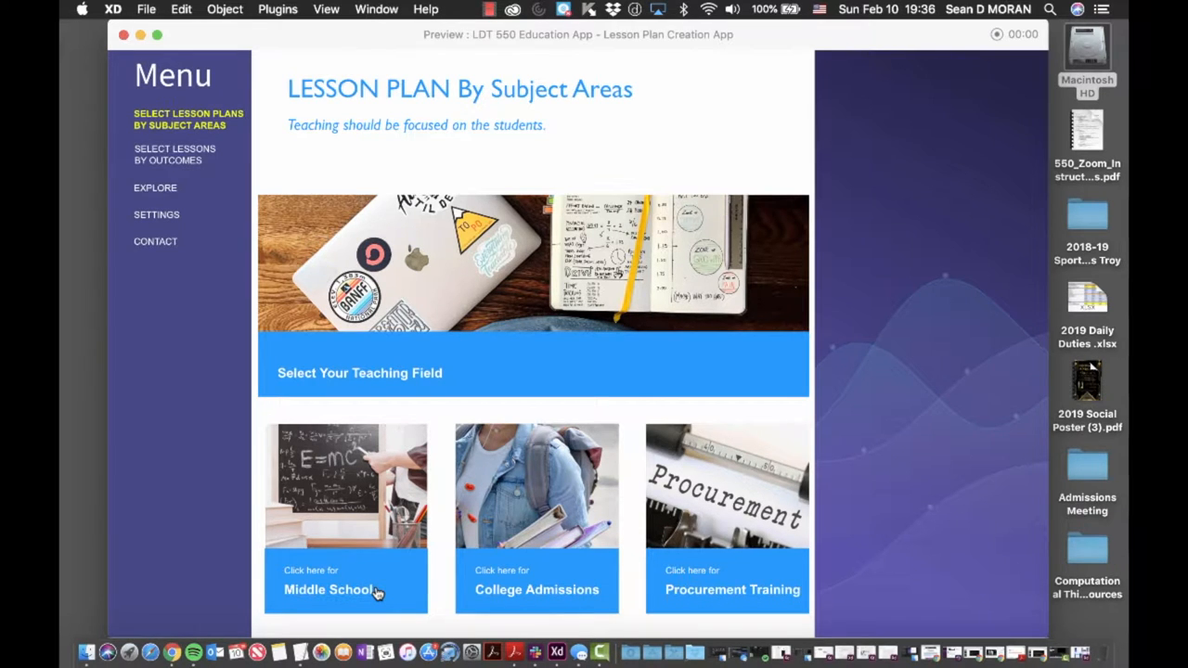
{"action": "left_click", "coordinate": [345, 590]}
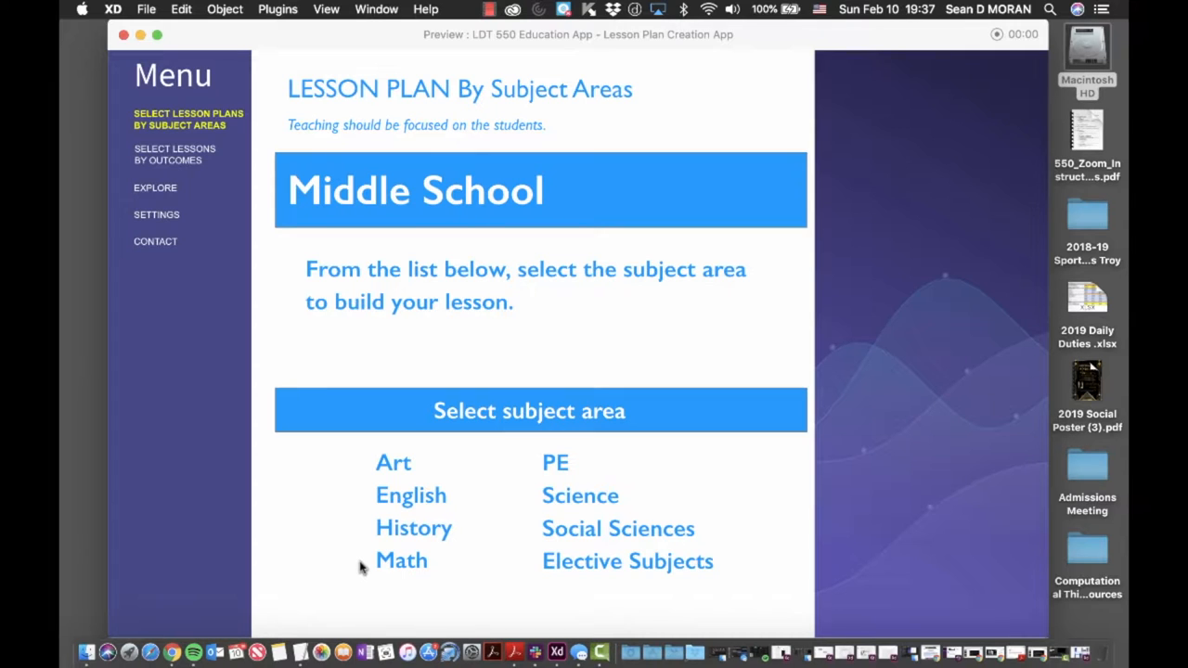
{"action": "mouse_move", "coordinate": [560, 502]}
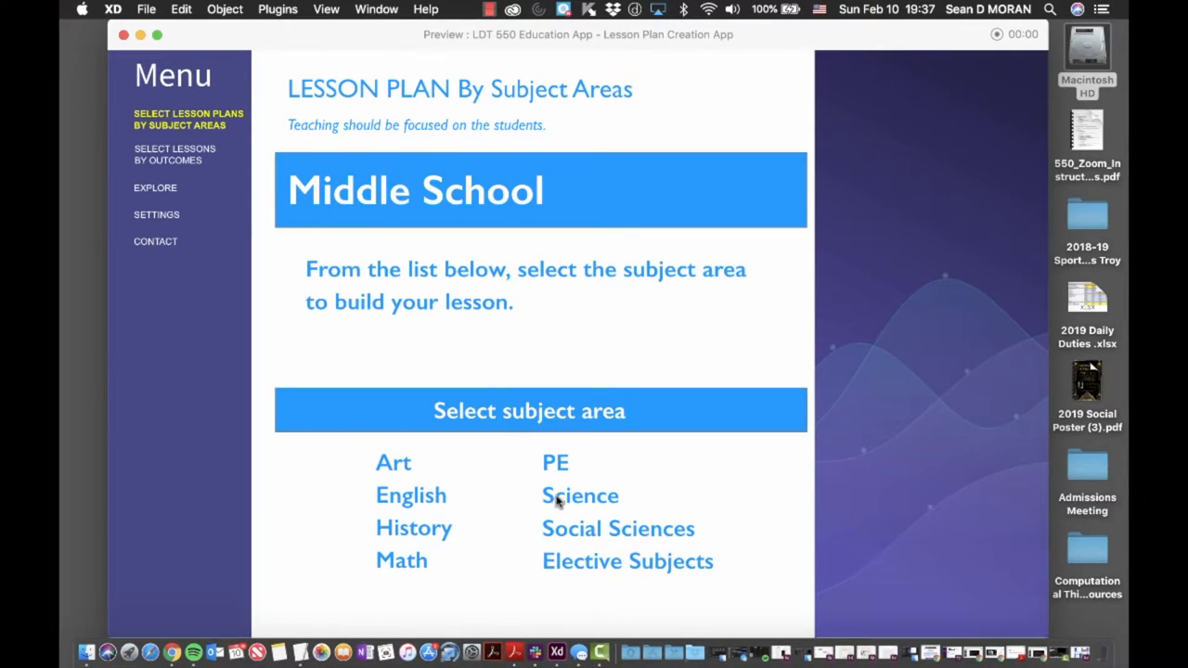
Choose Science and keep Physics - Astronomy checked as the subject topic
{"action": "left_click", "coordinate": [579, 495]}
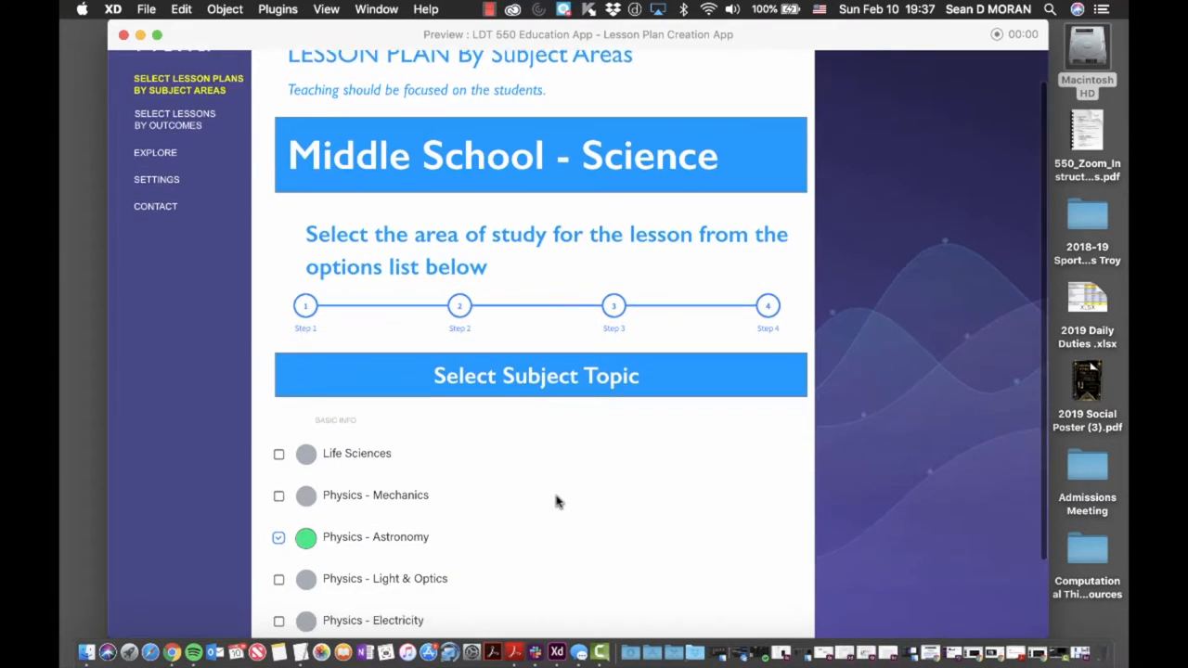
{"action": "scroll", "scroll_direction": "down", "scroll_amount": 3}
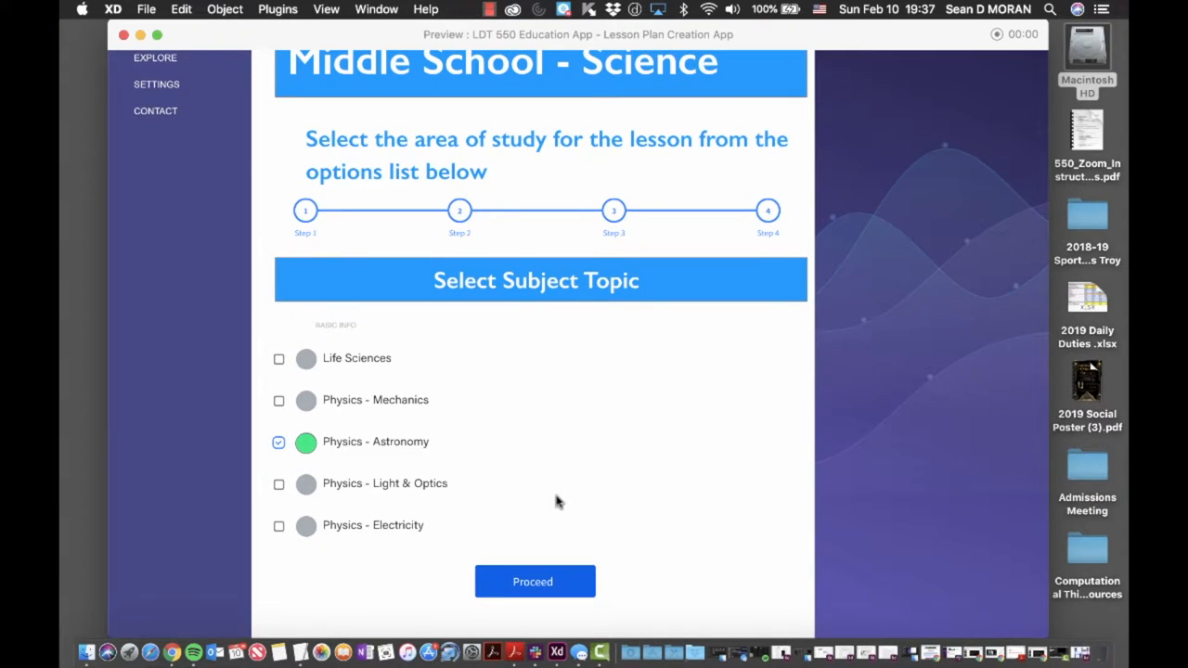
{"action": "mouse_move", "coordinate": [330, 450]}
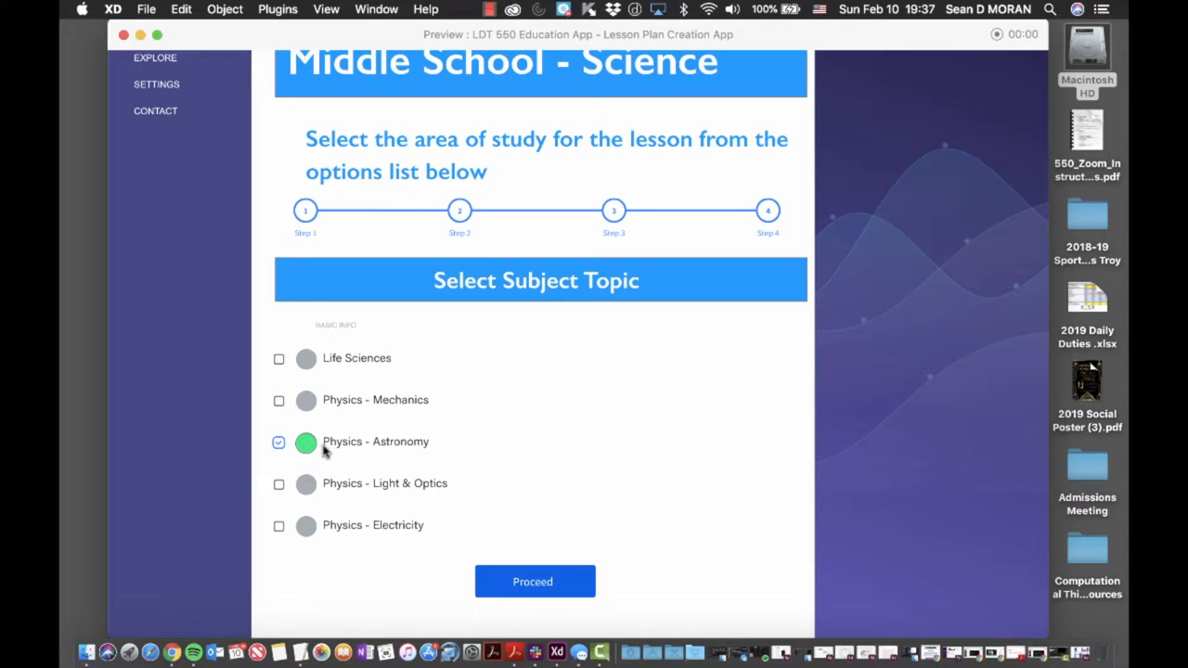
{"action": "mouse_move", "coordinate": [333, 452]}
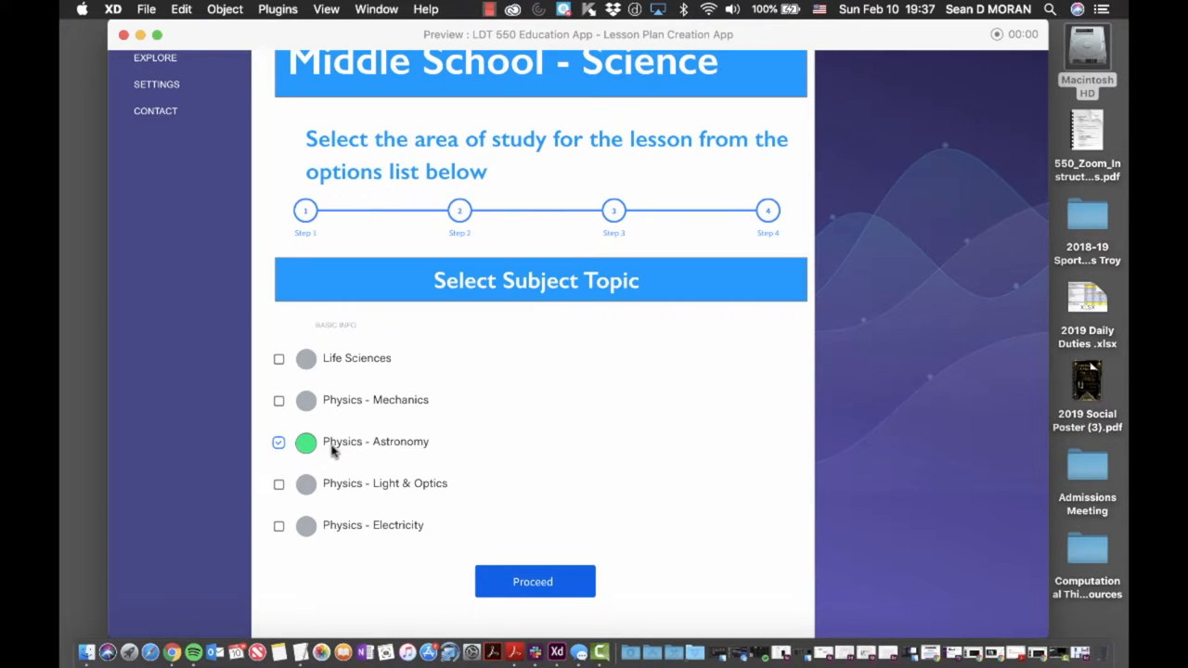
{"action": "left_click", "coordinate": [278, 442]}
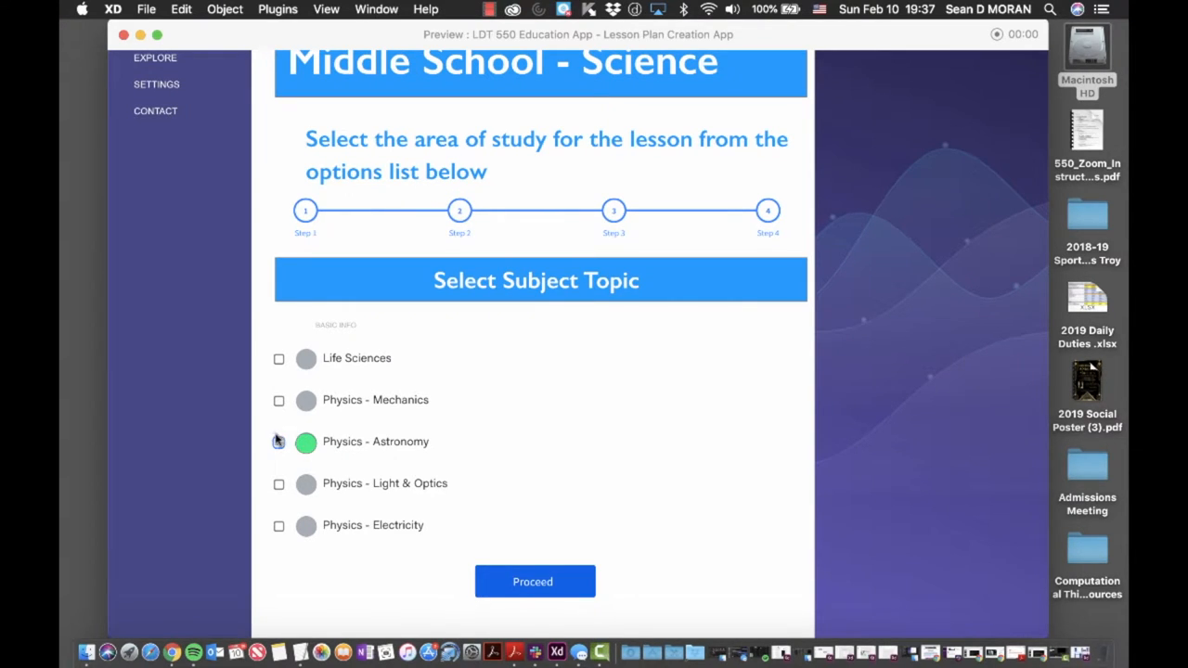
{"action": "left_click", "coordinate": [279, 440]}
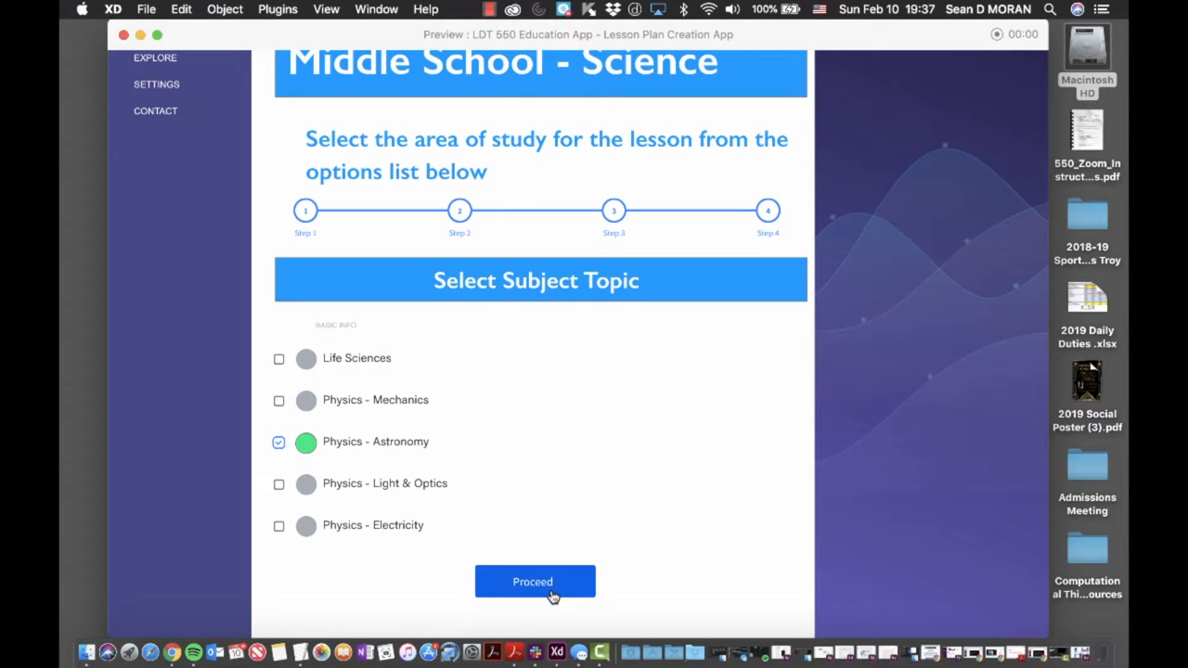
Proceed to Select Length of Lesson and review the date range picker calendars
{"action": "left_click", "coordinate": [535, 582]}
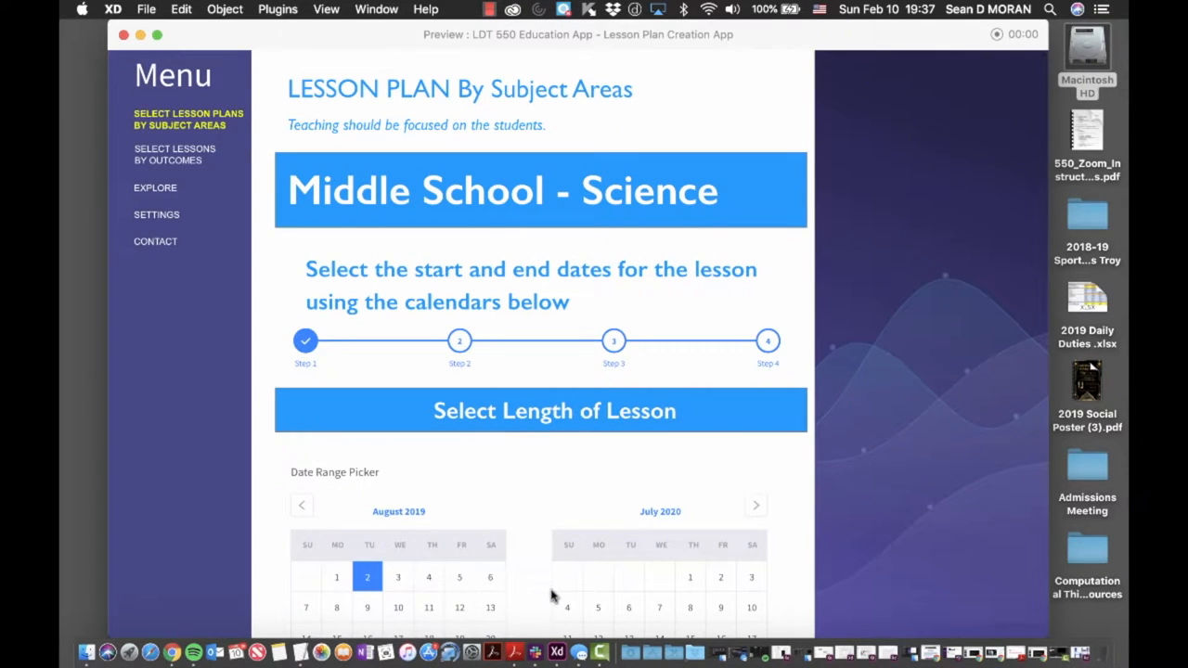
{"action": "scroll", "scroll_direction": "down", "scroll_amount": 3}
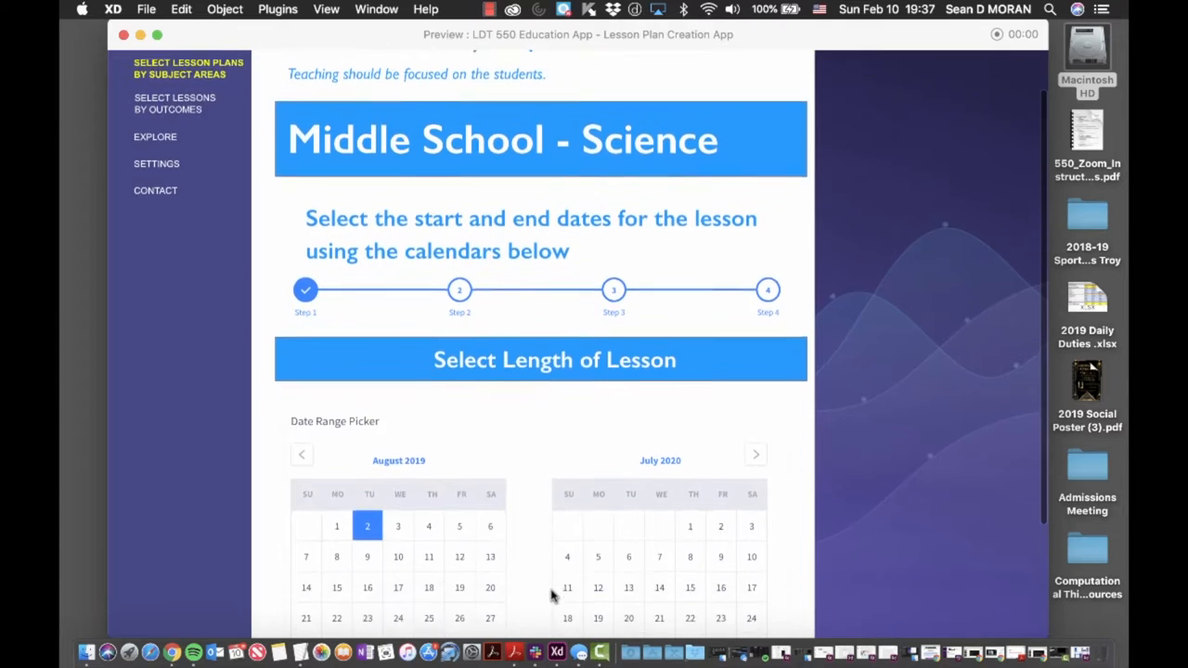
{"action": "scroll", "scroll_direction": "down", "scroll_amount": 3}
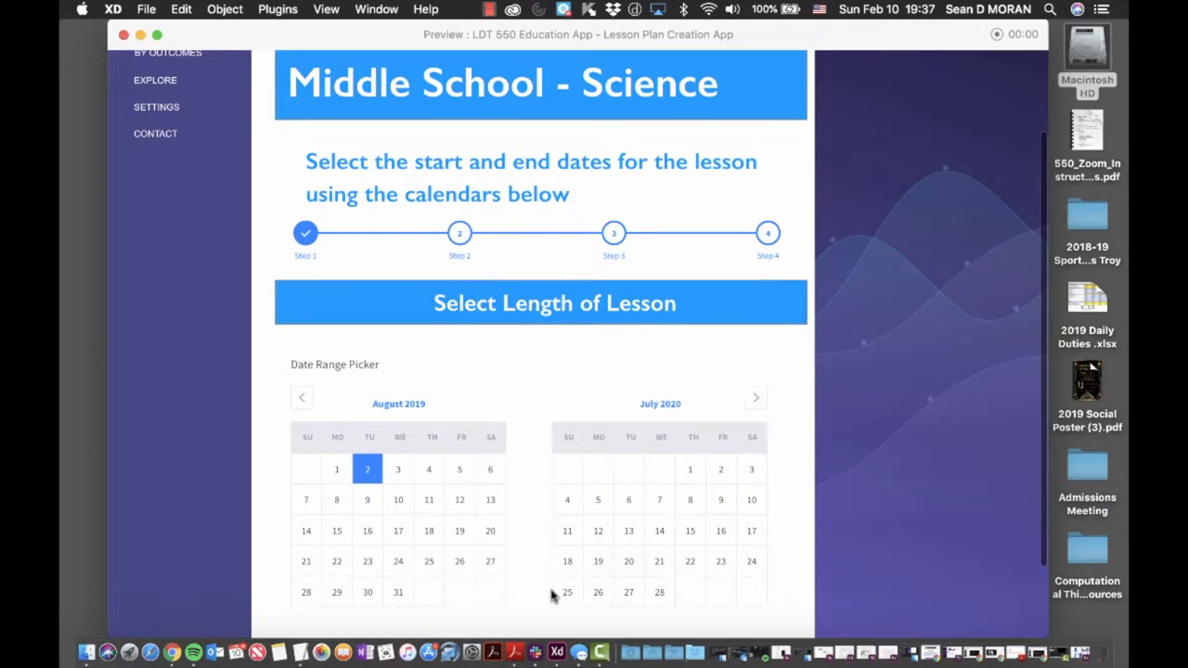
{"action": "scroll", "scroll_direction": "down", "scroll_amount": 3}
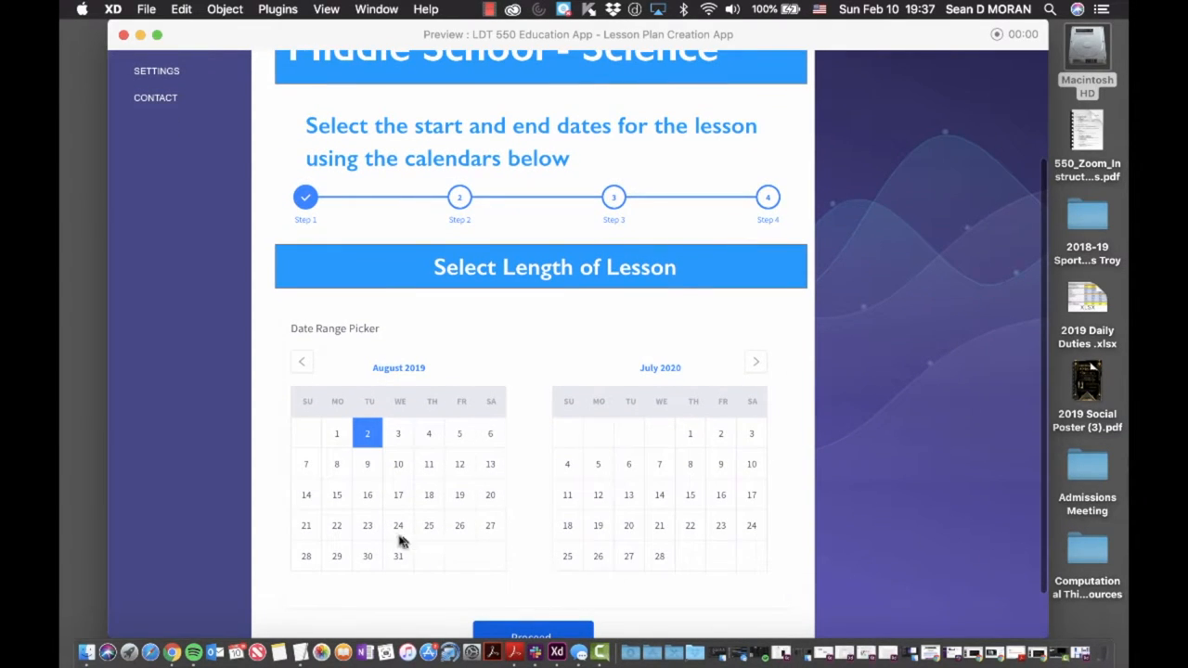
{"action": "mouse_move", "coordinate": [454, 491]}
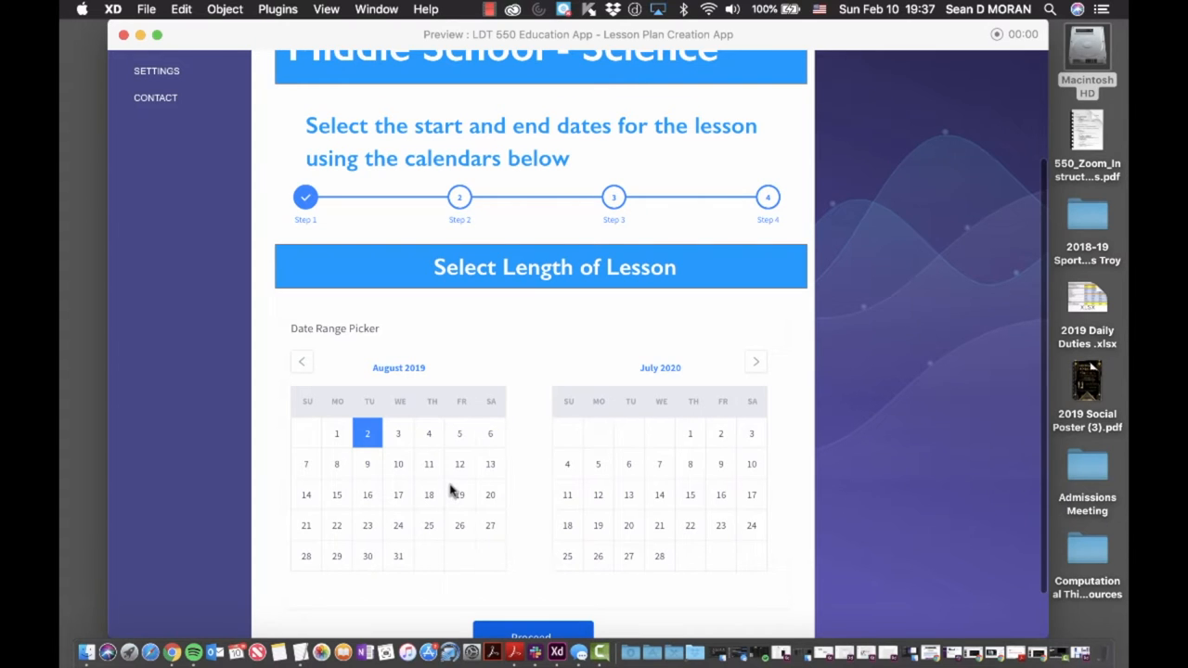
{"action": "scroll", "scroll_direction": "down", "scroll_amount": 3}
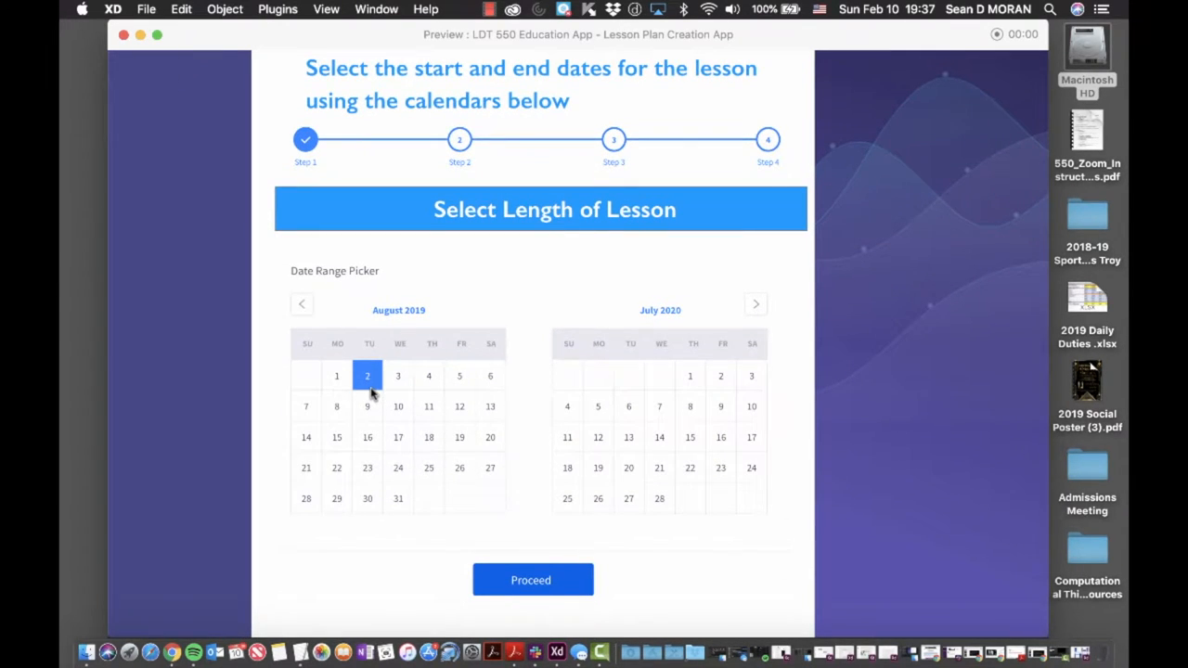
{"action": "mouse_move", "coordinate": [692, 420]}
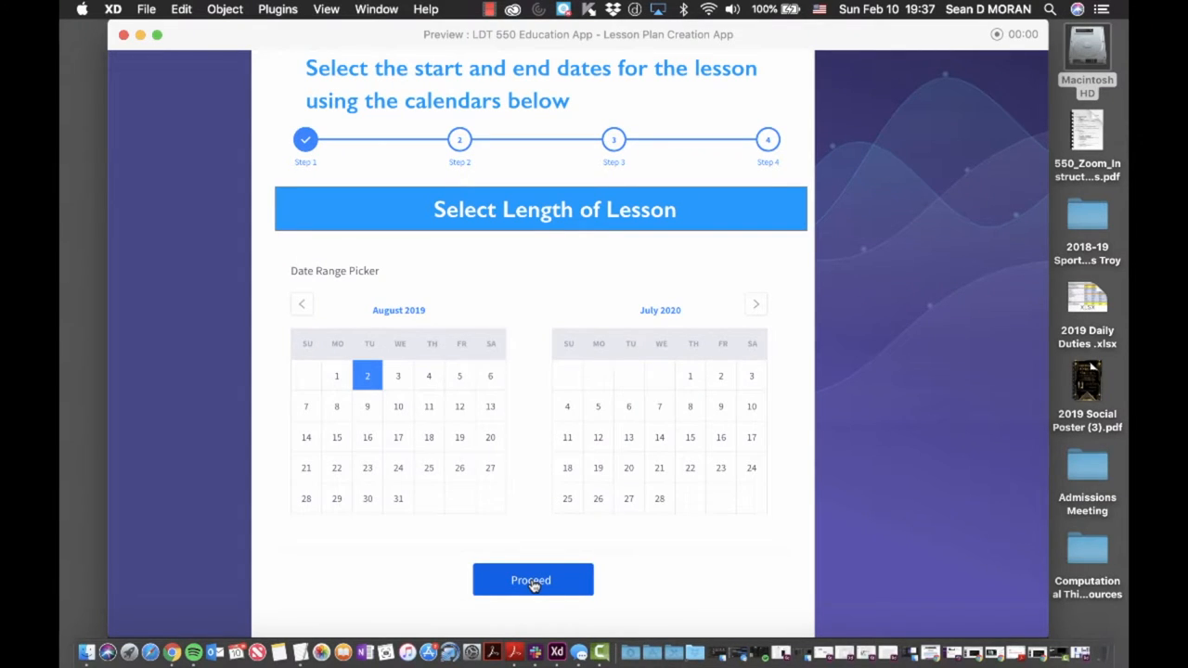
Proceed to Select Differentiation Needs and review the checked Beginner, ESL and Formative options
{"action": "left_click", "coordinate": [533, 580]}
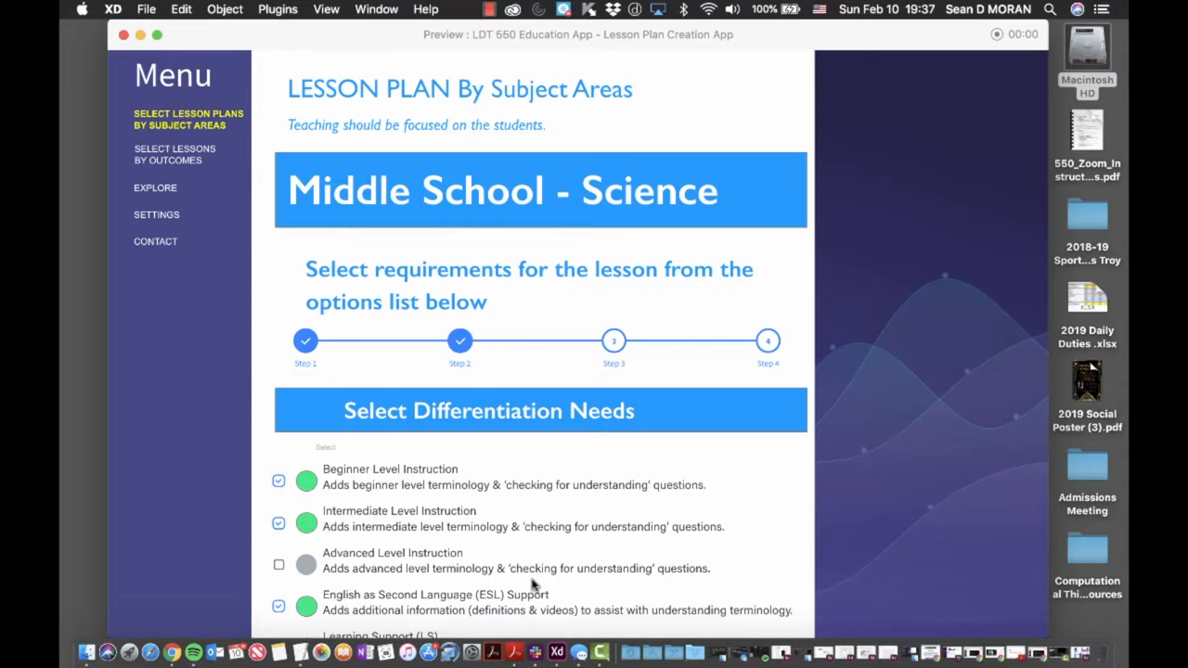
{"action": "scroll", "scroll_direction": "down", "scroll_amount": 3}
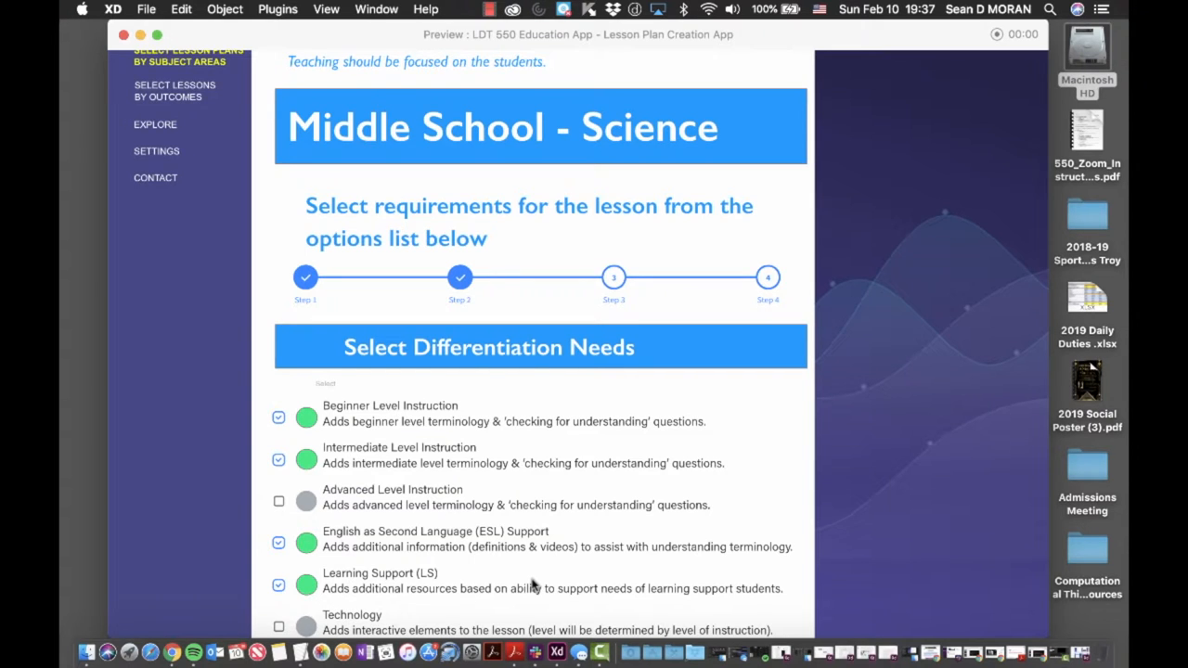
{"action": "scroll", "scroll_direction": "down", "scroll_amount": 3}
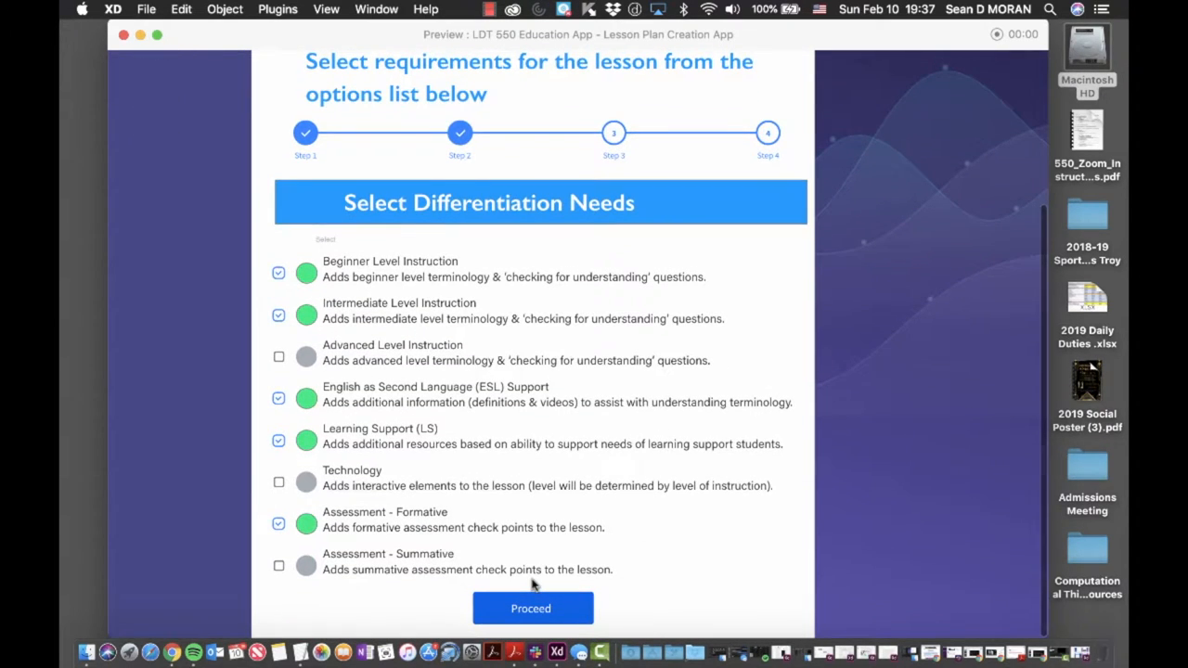
{"action": "mouse_move", "coordinate": [555, 474]}
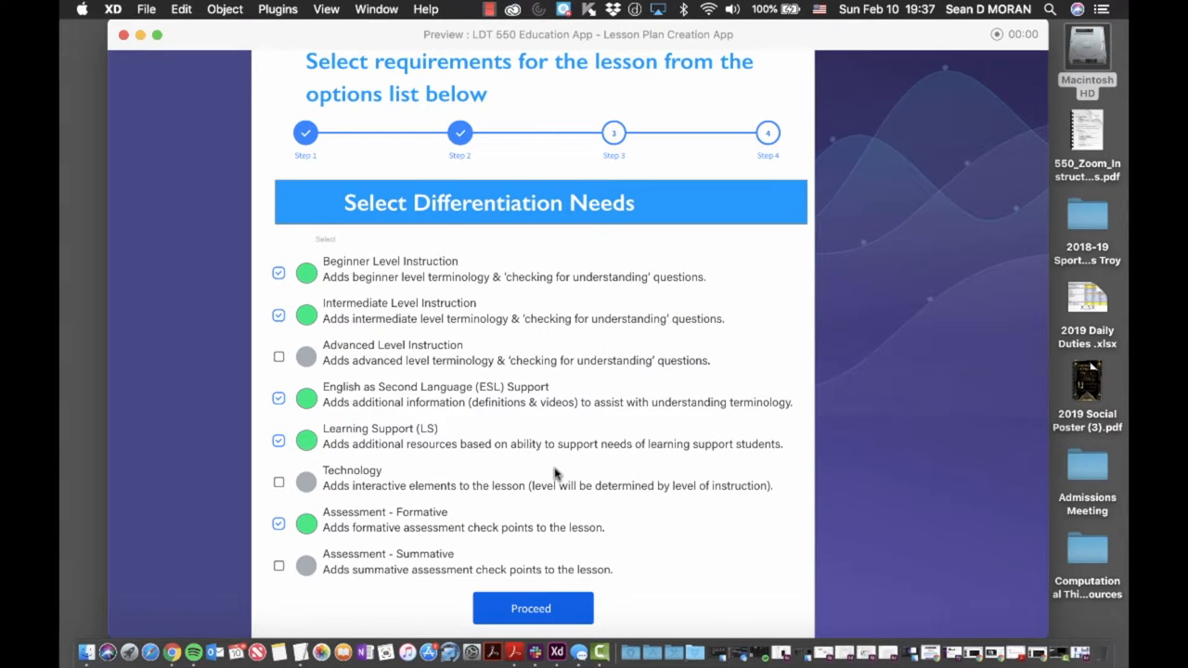
{"action": "mouse_move", "coordinate": [388, 312]}
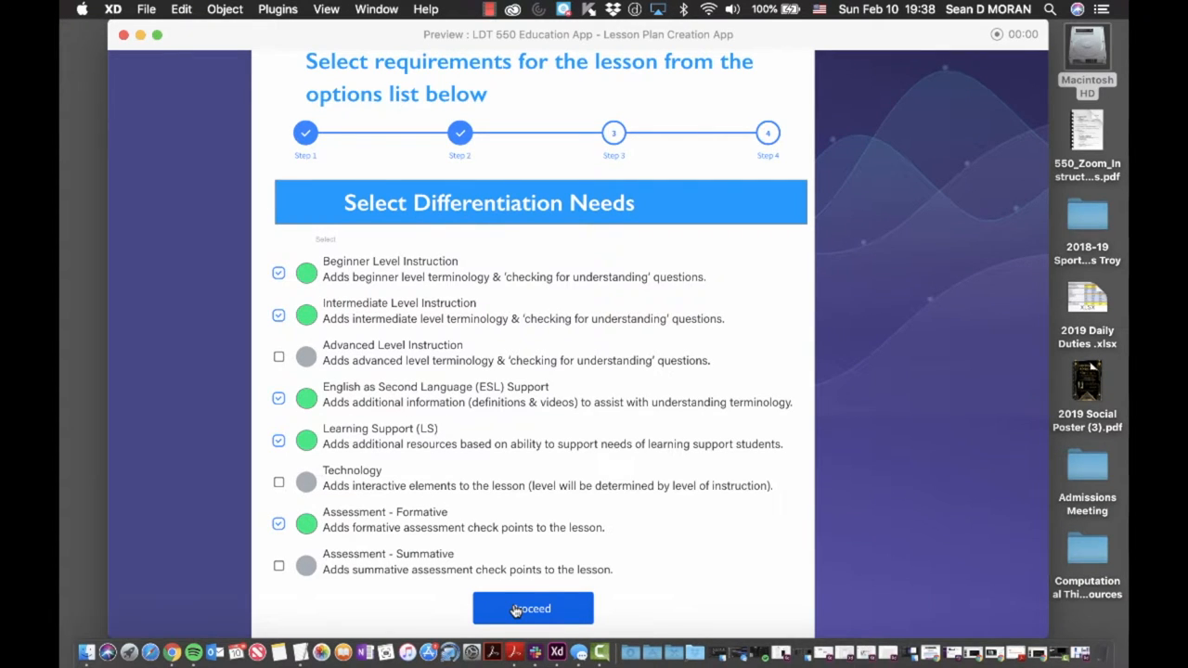
Proceed to Select Outcome Goals and review the checked planetary goals down to Proceed
{"action": "left_click", "coordinate": [533, 608]}
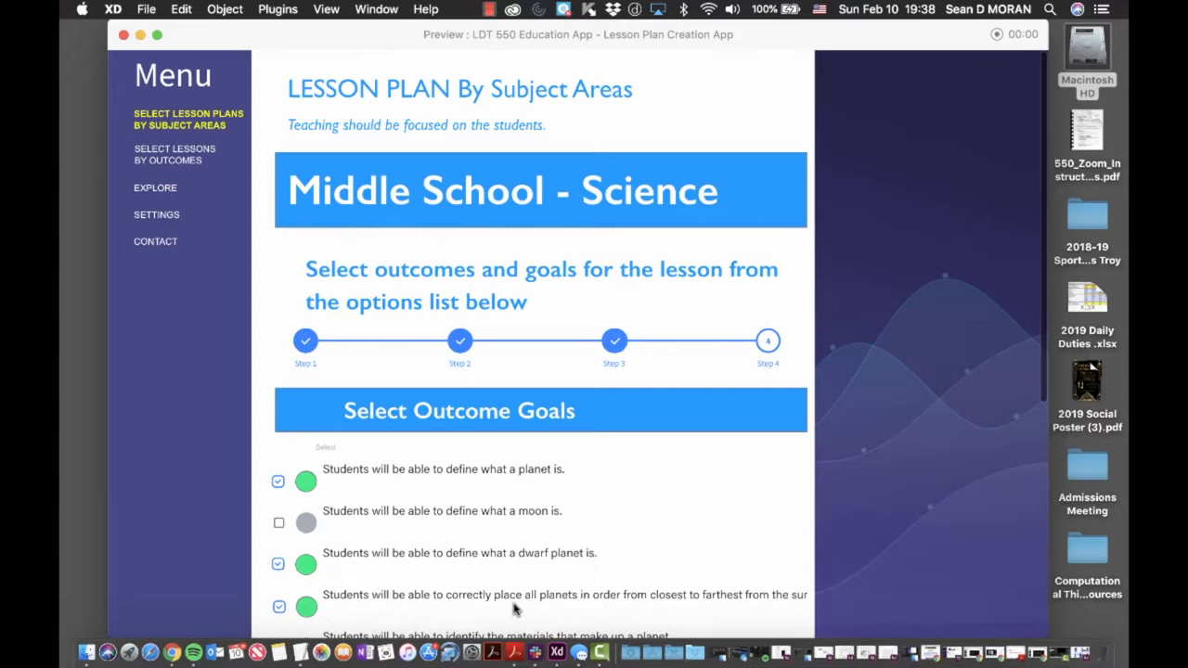
{"action": "scroll", "scroll_direction": "down", "scroll_amount": 3}
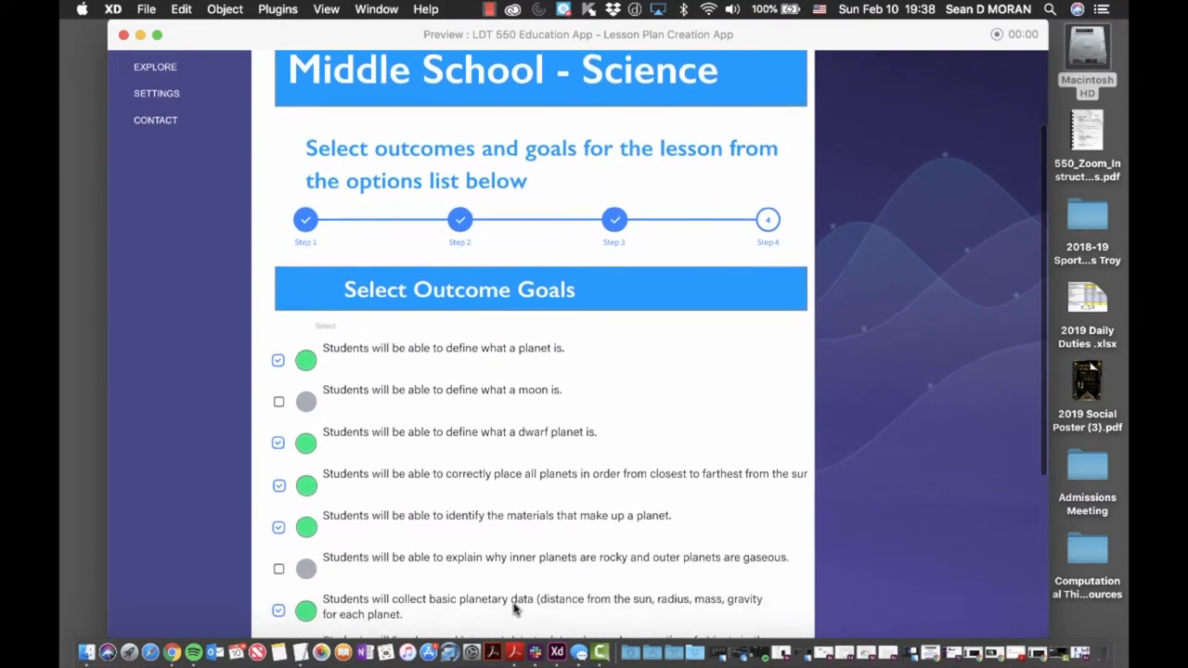
{"action": "scroll", "scroll_direction": "down", "scroll_amount": 3}
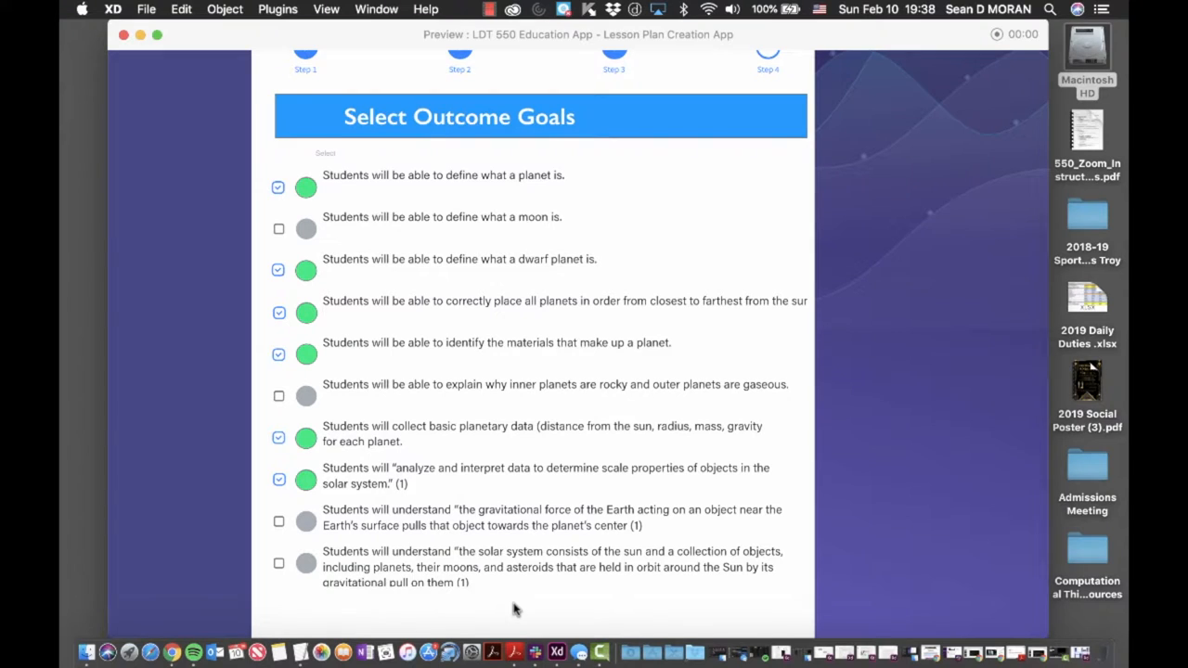
{"action": "mouse_move", "coordinate": [463, 417]}
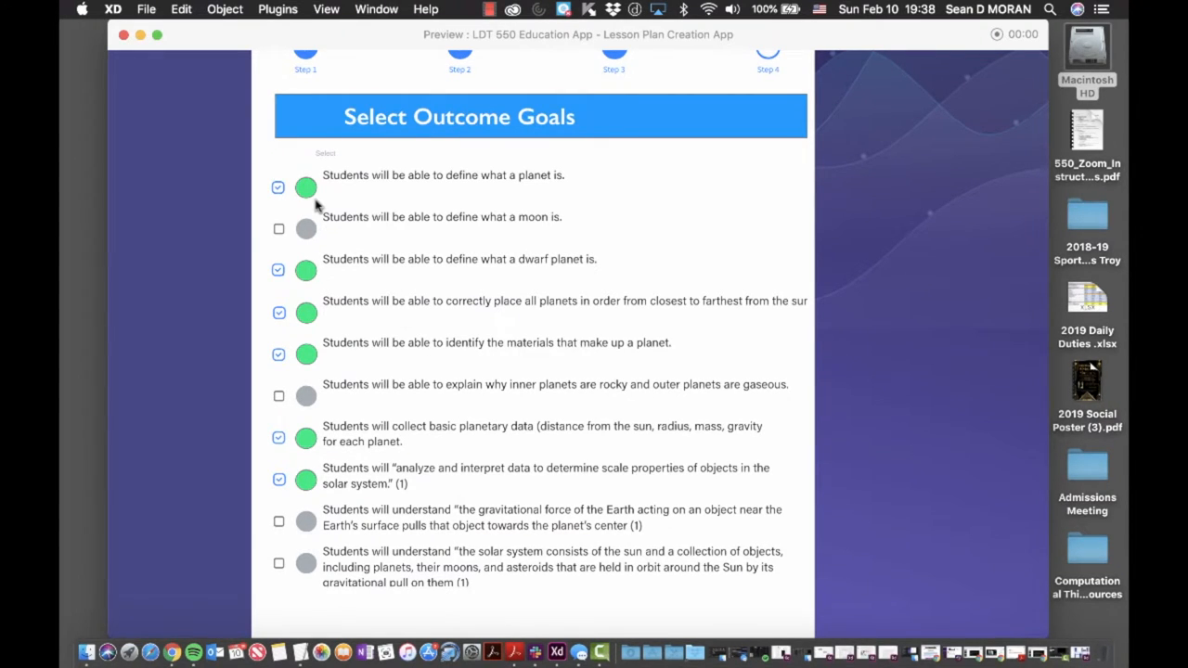
{"action": "mouse_move", "coordinate": [325, 276]}
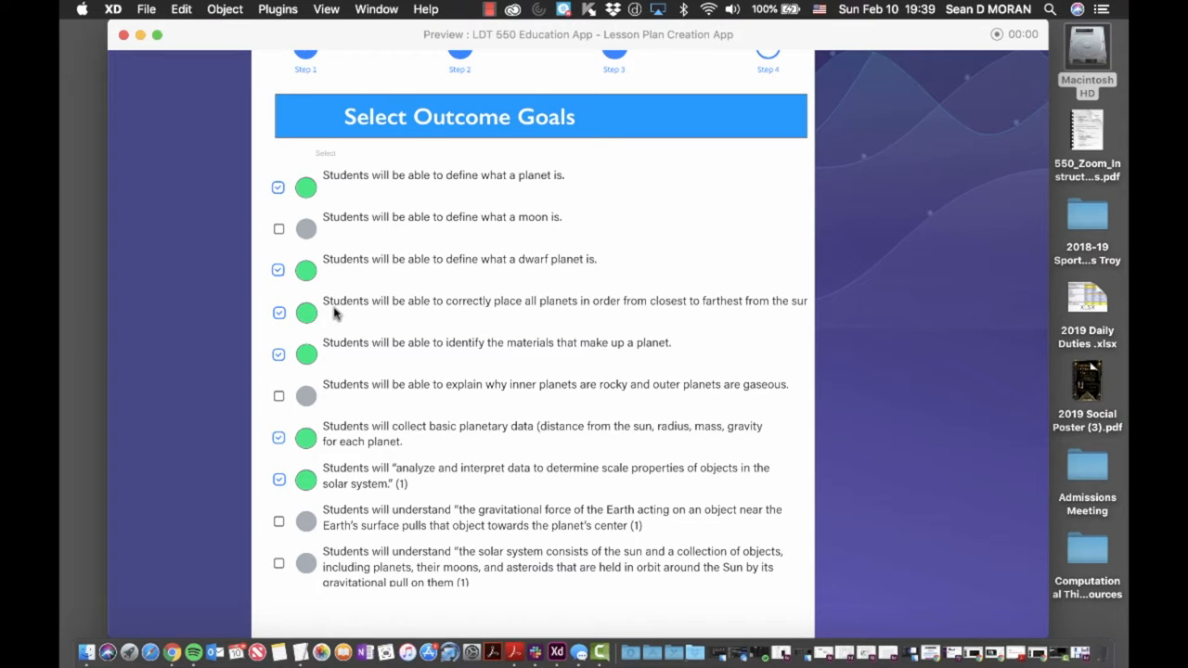
{"action": "scroll", "scroll_direction": "down", "scroll_amount": 3}
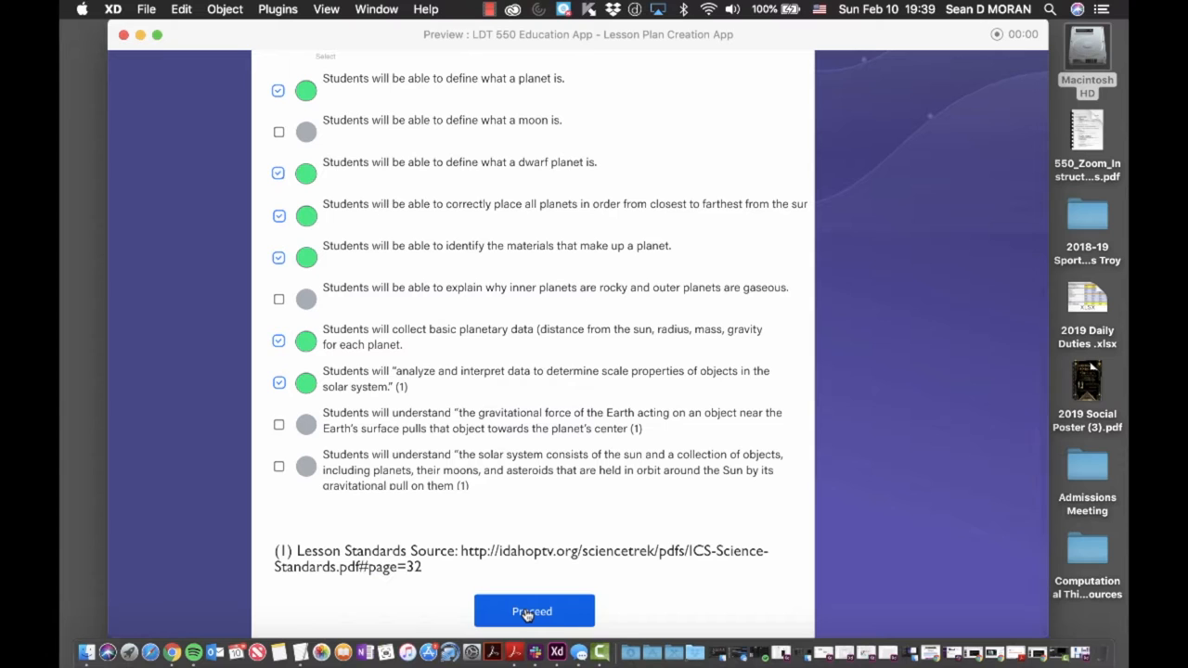
Proceed to Print or Export and review the Beginner and Intermediate Middle School Astronomy lesson plans
{"action": "left_click", "coordinate": [534, 611]}
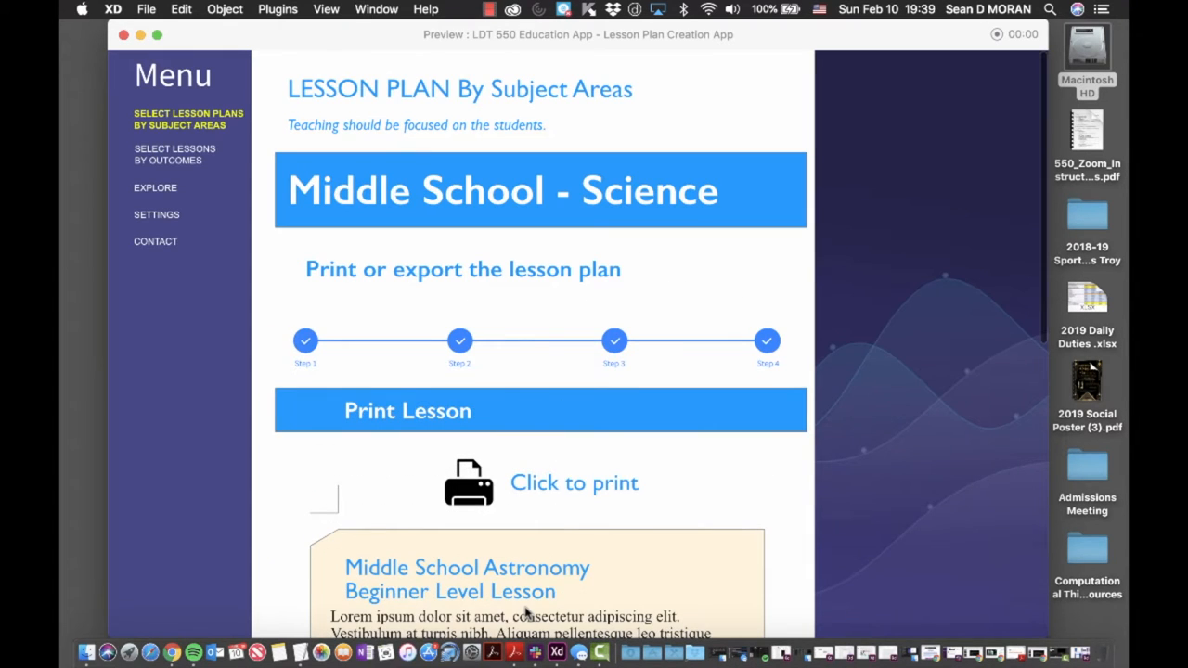
{"action": "scroll", "scroll_direction": "down", "scroll_amount": 3}
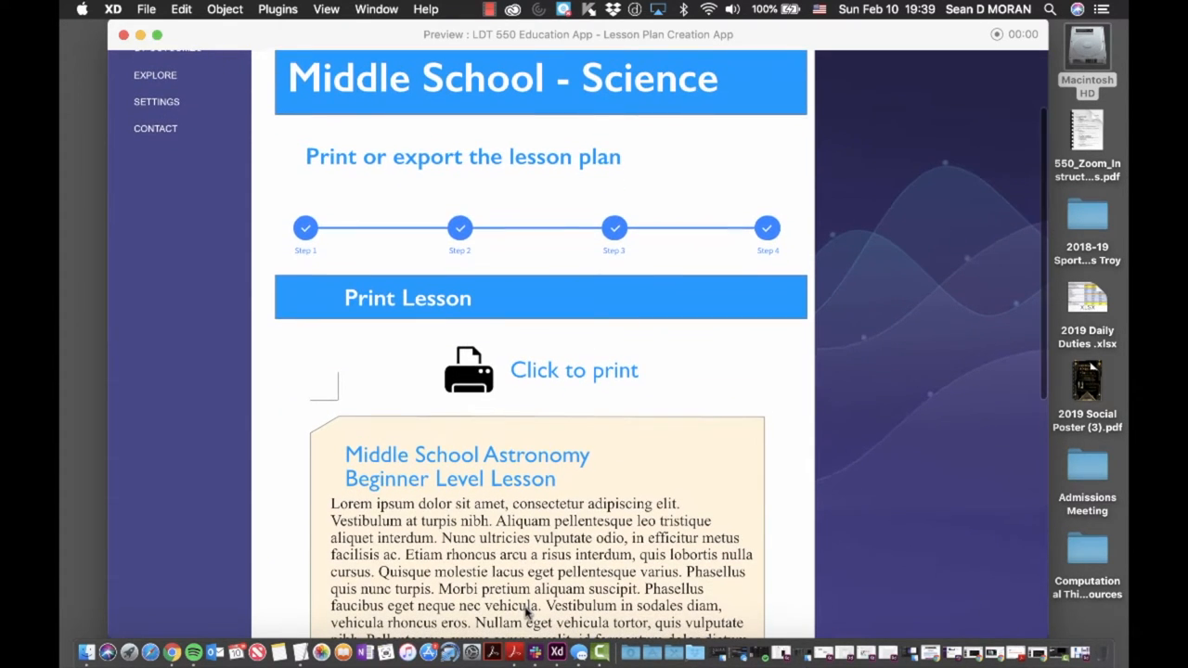
{"action": "scroll", "scroll_direction": "down", "scroll_amount": 3}
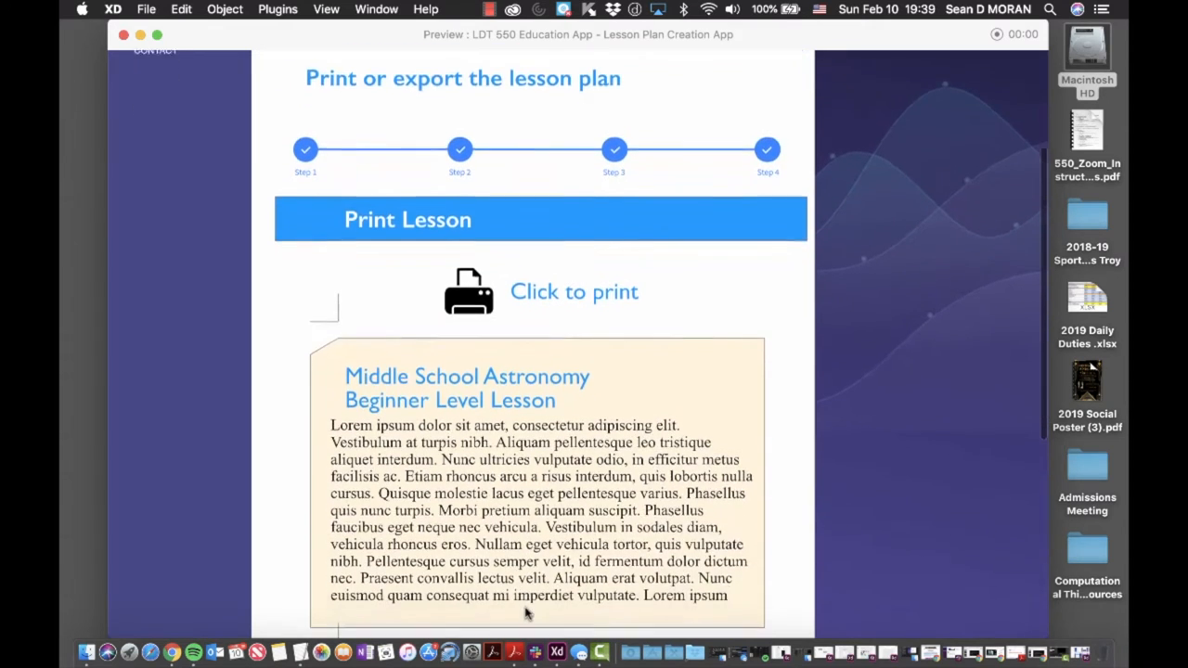
{"action": "scroll", "scroll_direction": "down", "scroll_amount": 3}
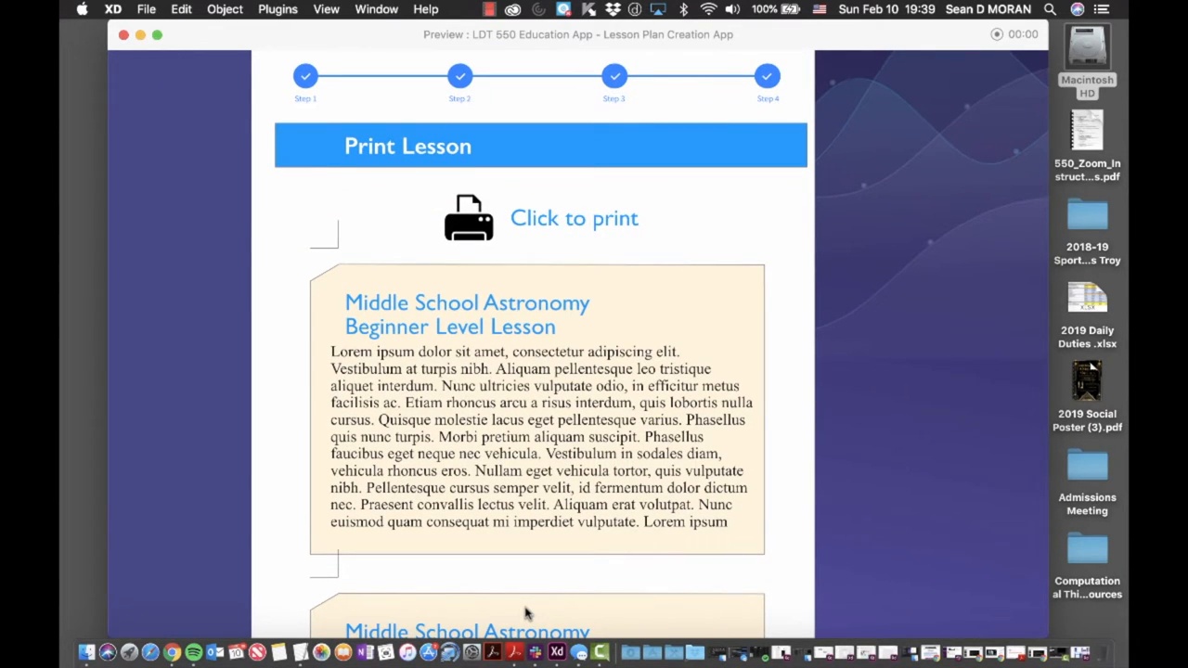
{"action": "scroll", "scroll_direction": "down", "scroll_amount": 3}
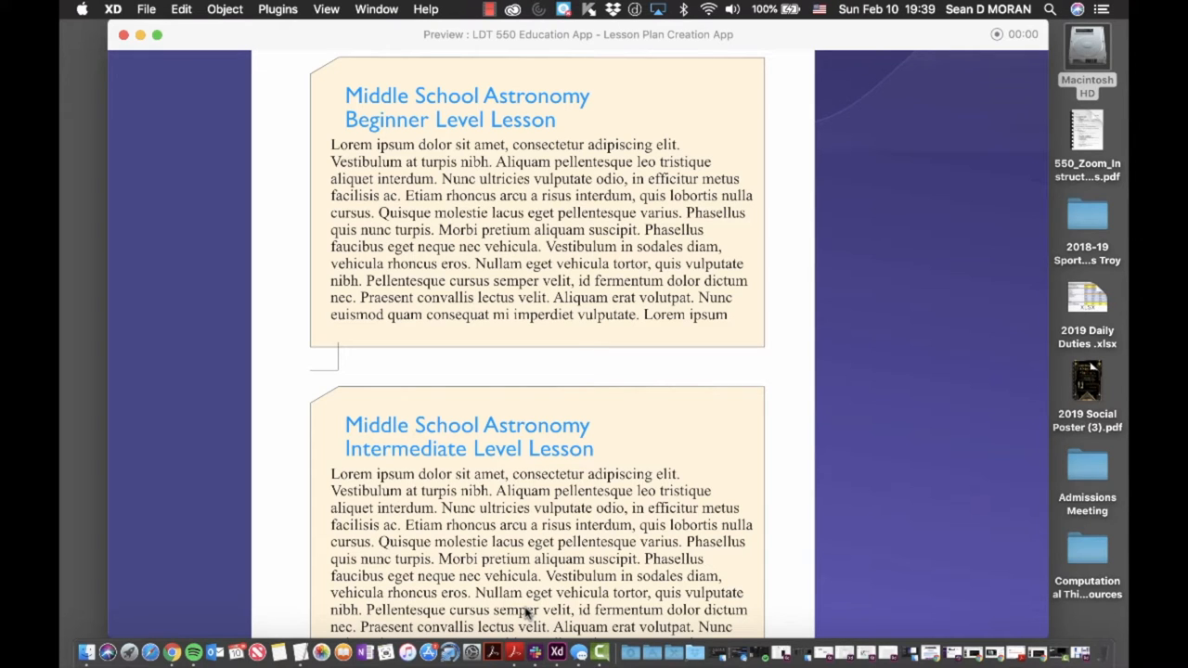
{"action": "scroll", "scroll_direction": "down", "scroll_amount": 3}
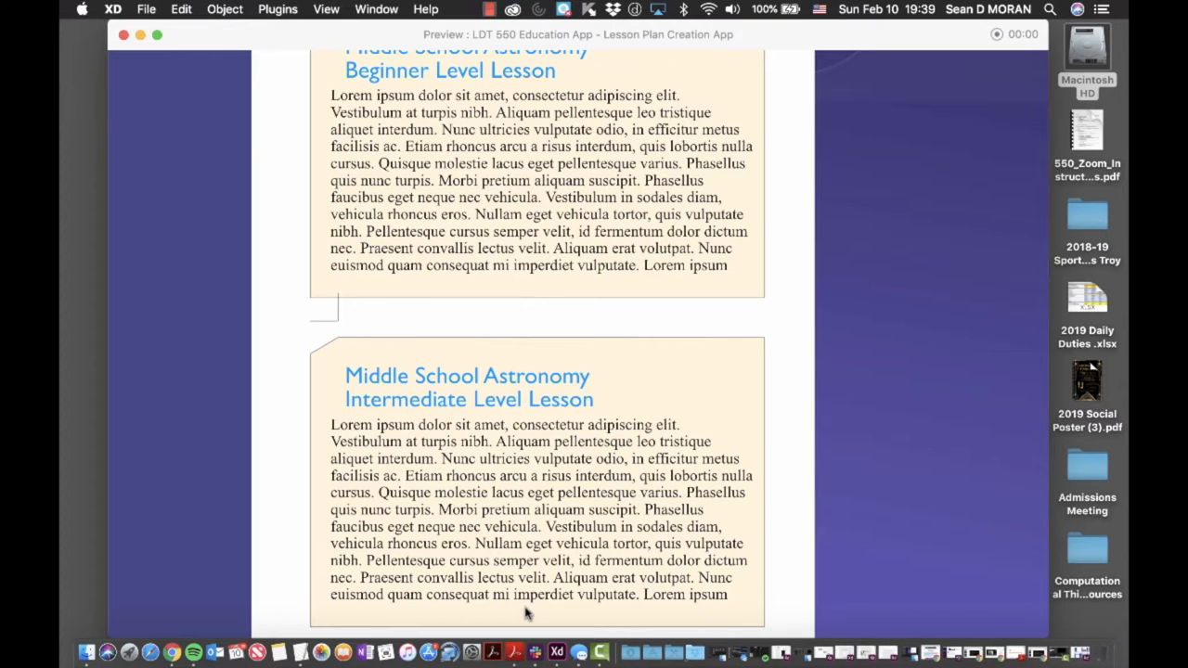
{"action": "scroll", "scroll_direction": "down", "scroll_amount": 3}
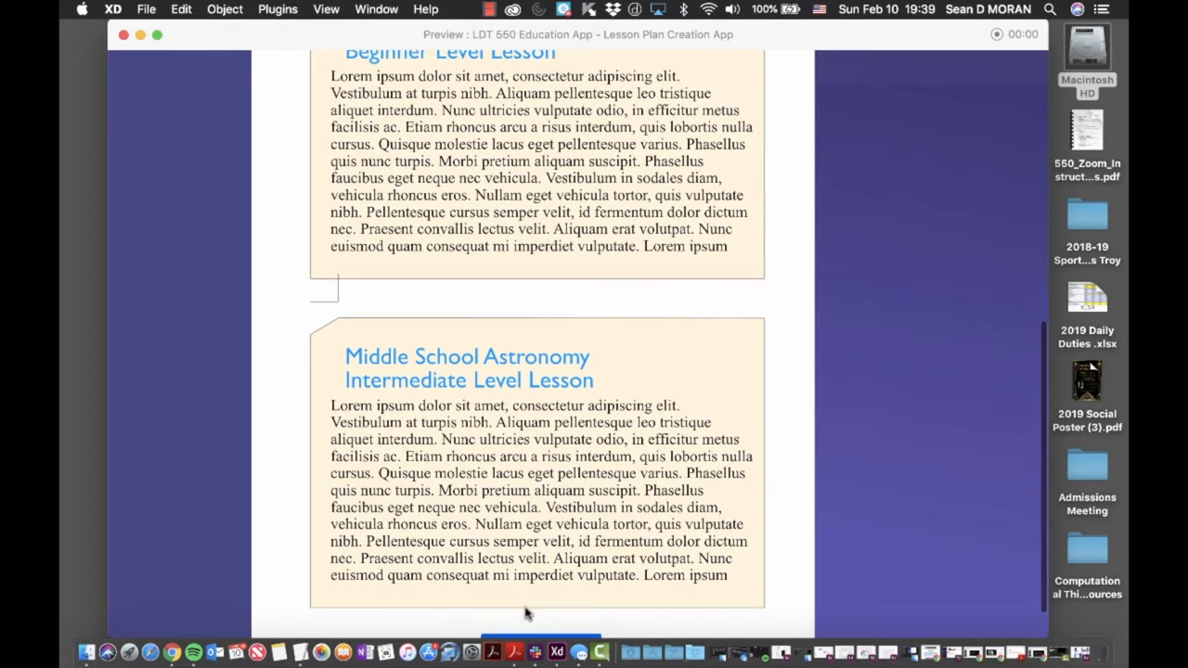
{"action": "scroll", "scroll_direction": "up", "scroll_amount": 3}
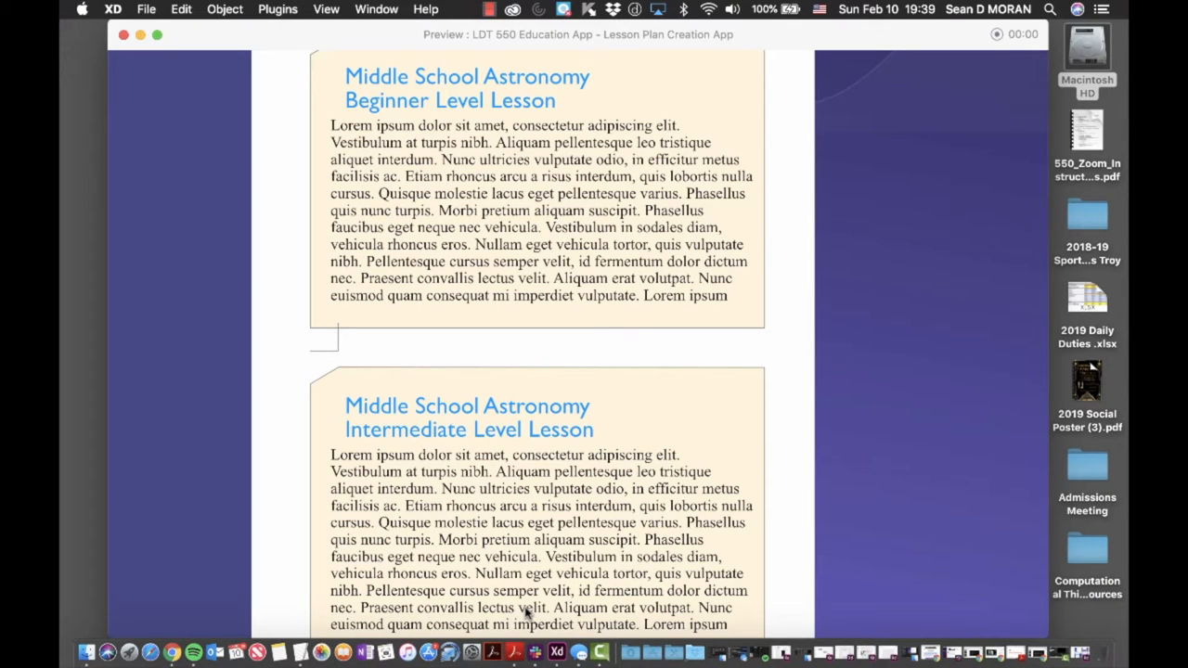
{"action": "scroll", "scroll_direction": "down", "scroll_amount": 3}
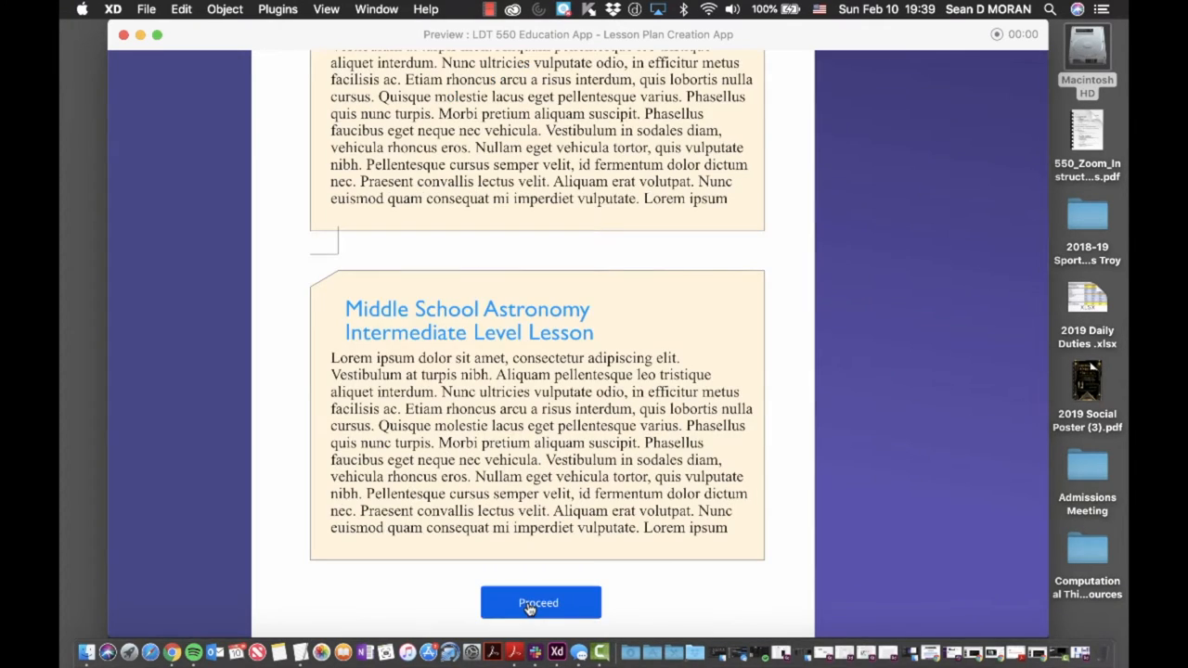
Finish the science walkthrough, returning to the Select Your Teaching Field page
{"action": "left_click", "coordinate": [540, 602]}
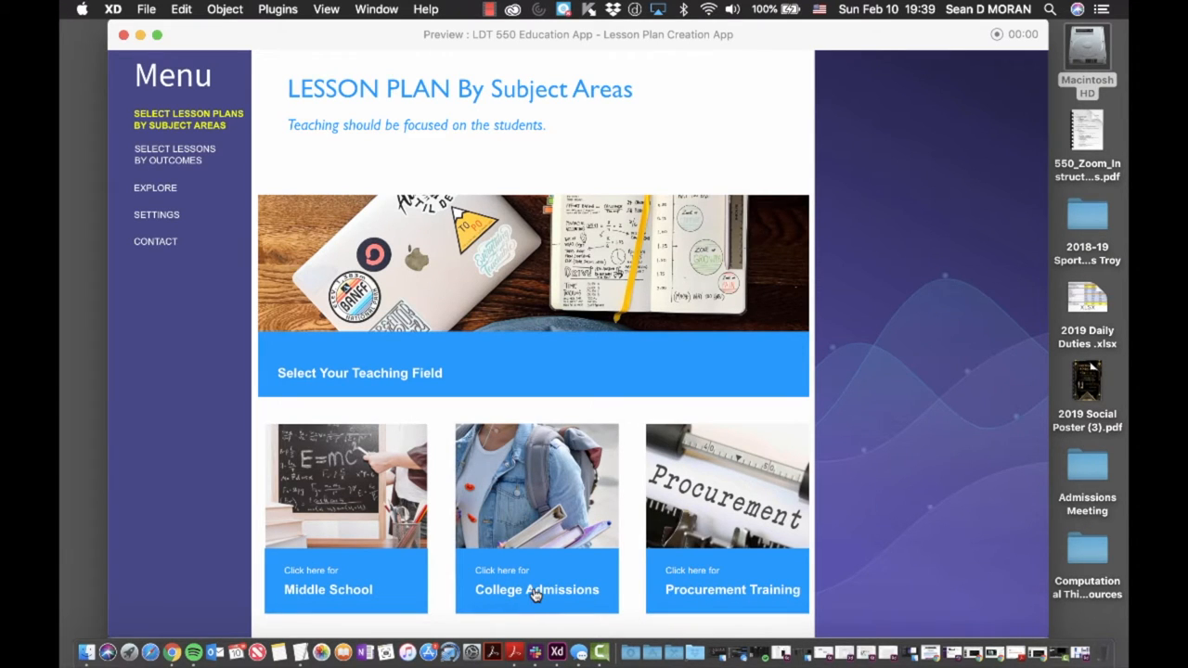
{"action": "mouse_move", "coordinate": [671, 439]}
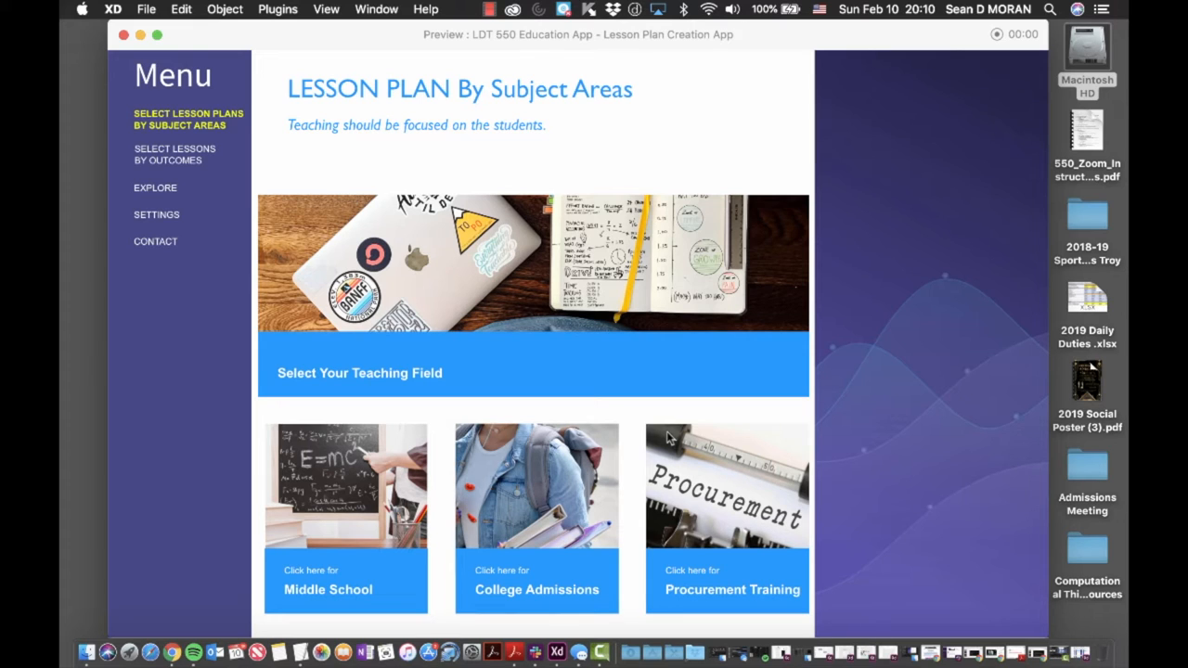
{"action": "mouse_move", "coordinate": [555, 593]}
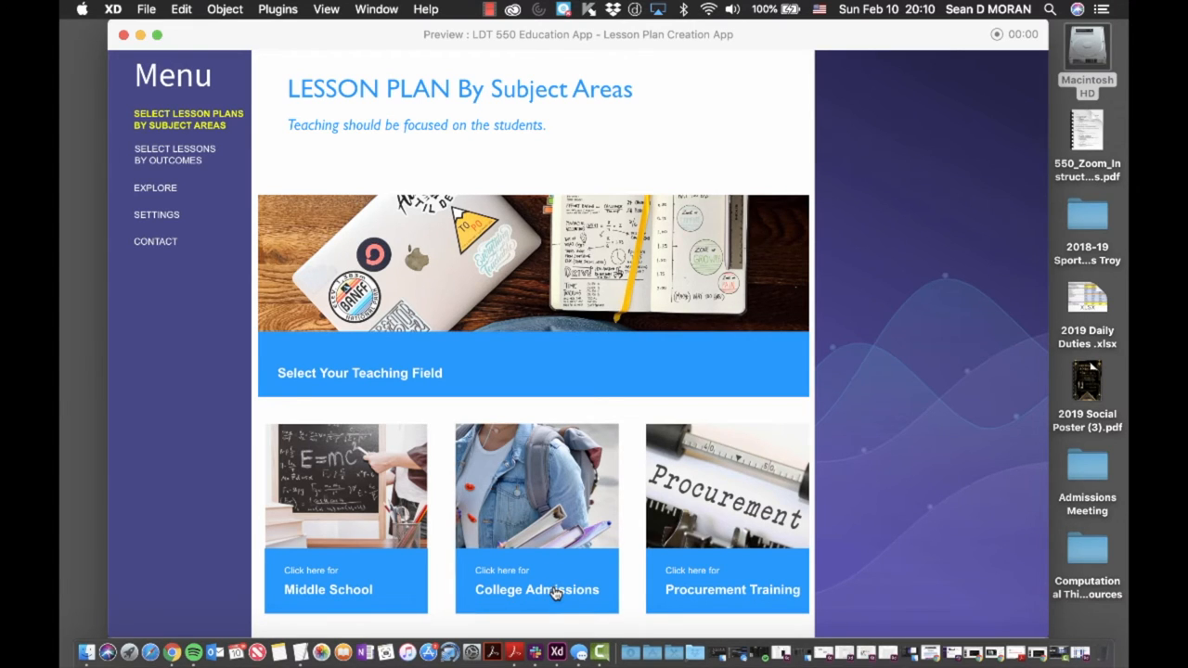
{"action": "left_click", "coordinate": [537, 590]}
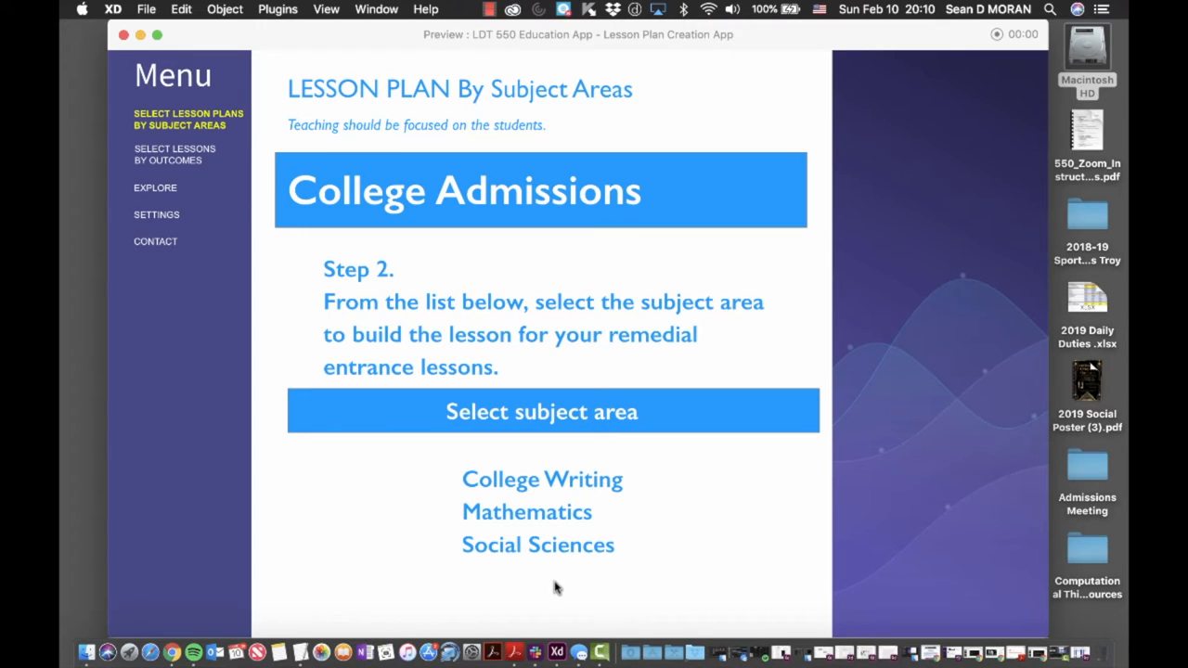
{"action": "mouse_move", "coordinate": [237, 178]}
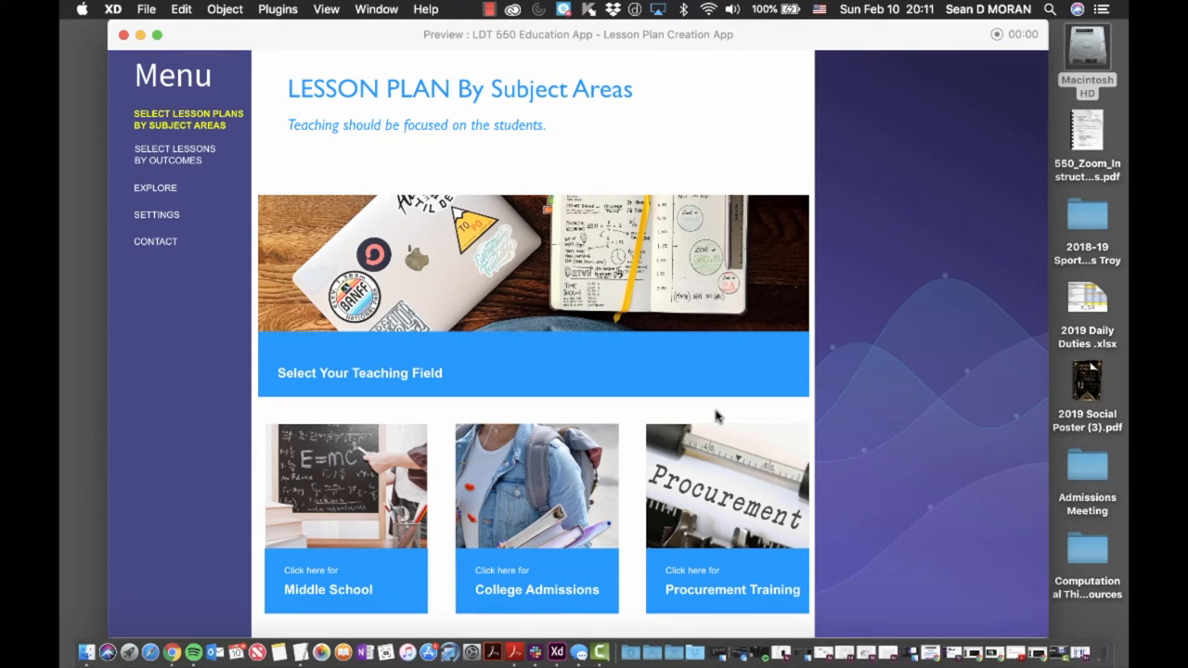
{"action": "mouse_move", "coordinate": [727, 596]}
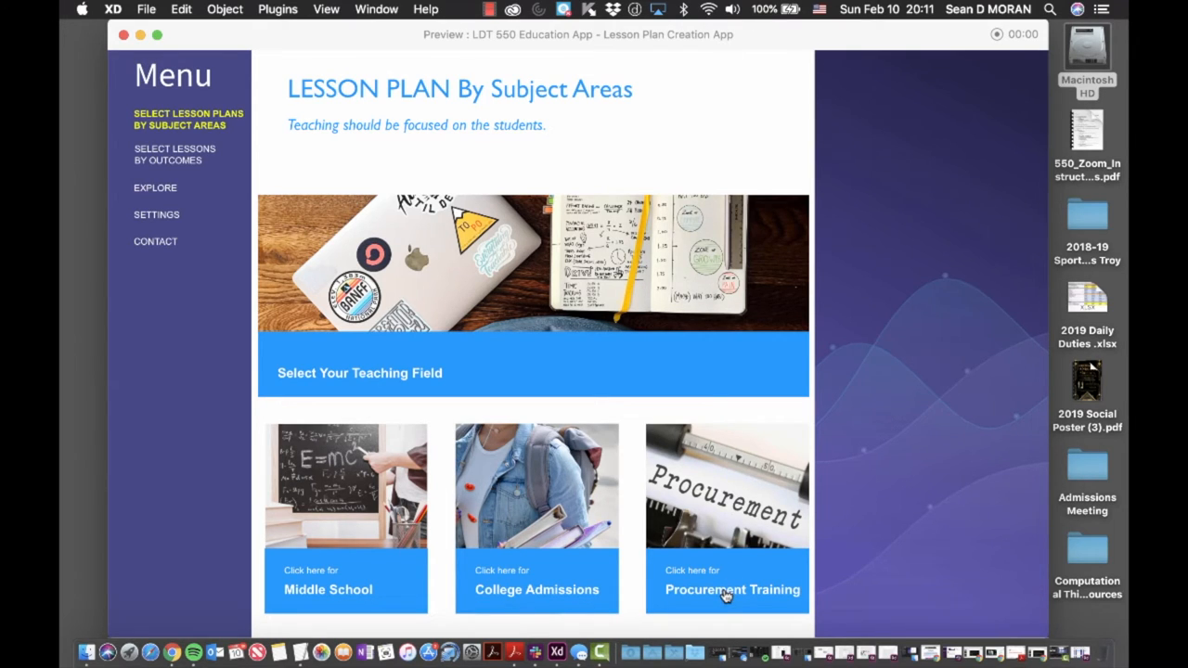
Follow Procurement Training with Procurement methods to its Differentiation Needs step with four options checked
{"action": "left_click", "coordinate": [733, 589]}
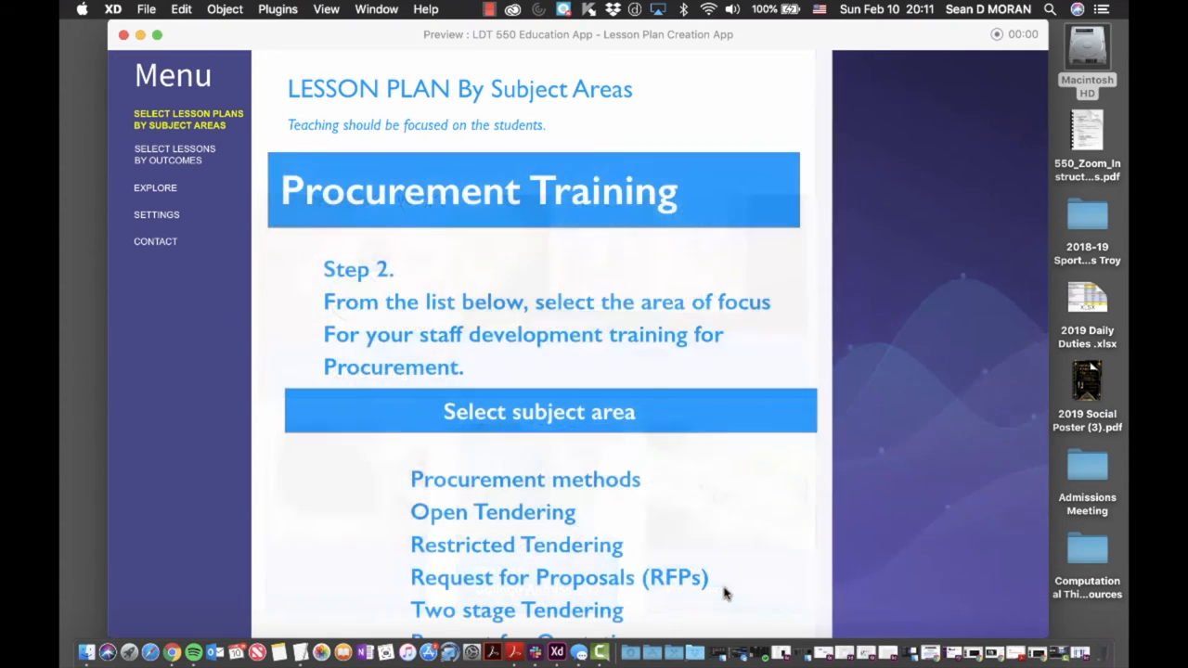
{"action": "mouse_move", "coordinate": [710, 494]}
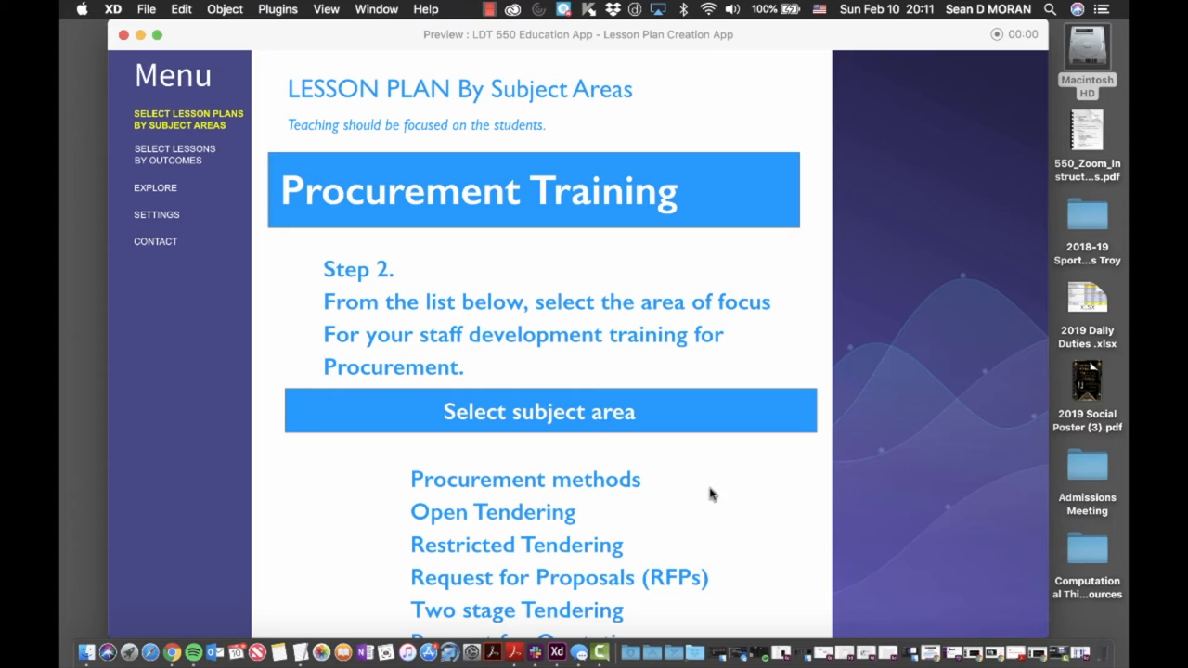
{"action": "mouse_move", "coordinate": [631, 490]}
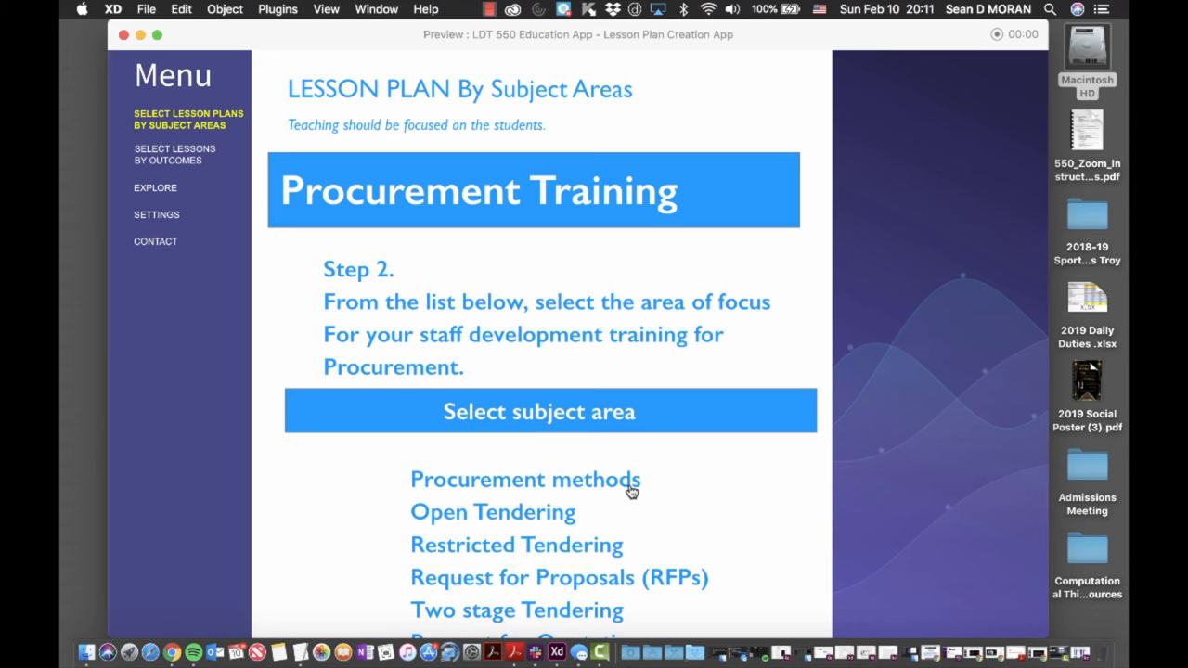
{"action": "left_click", "coordinate": [526, 479]}
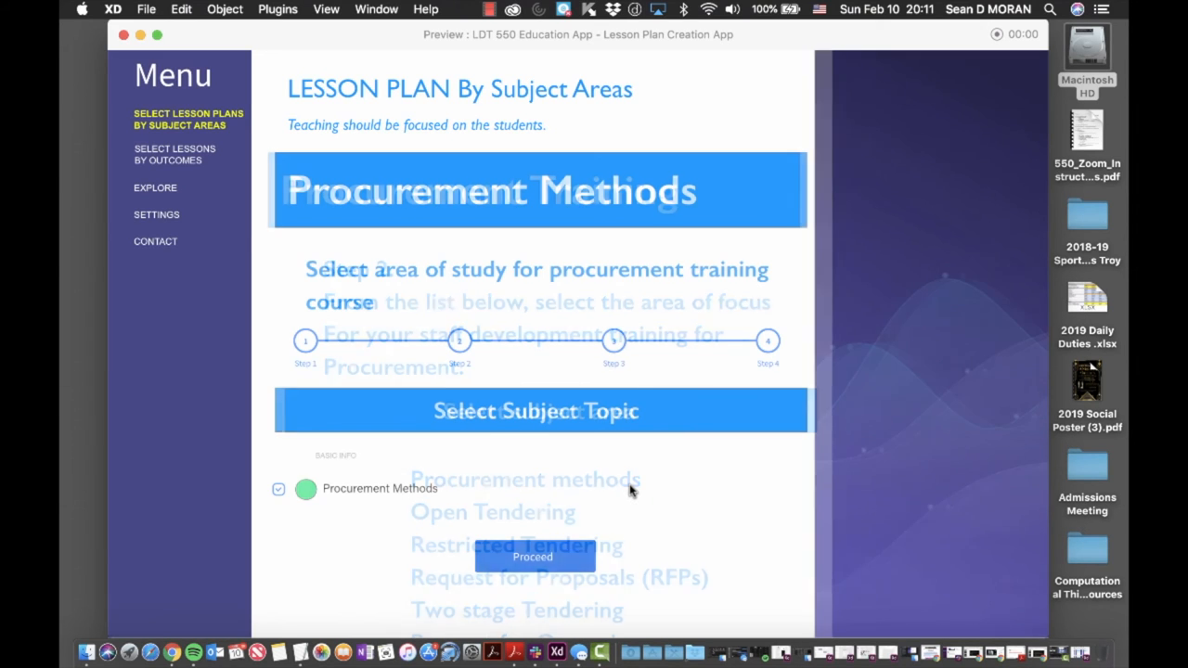
{"action": "left_click", "coordinate": [533, 557]}
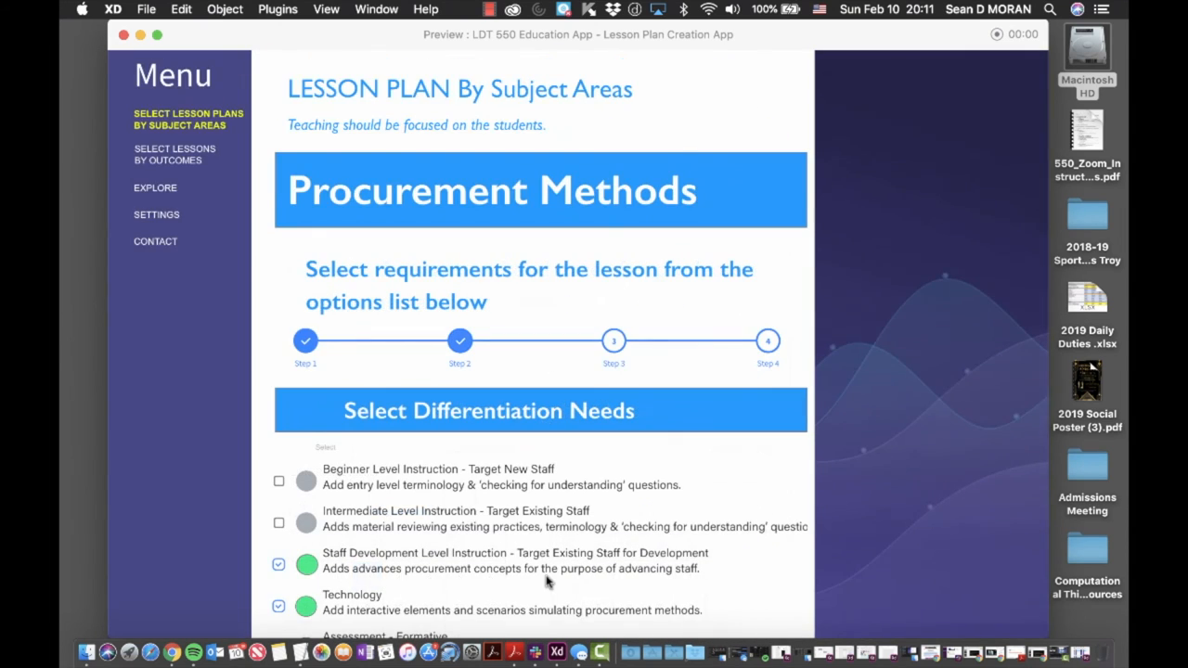
{"action": "scroll", "scroll_direction": "down", "scroll_amount": 3}
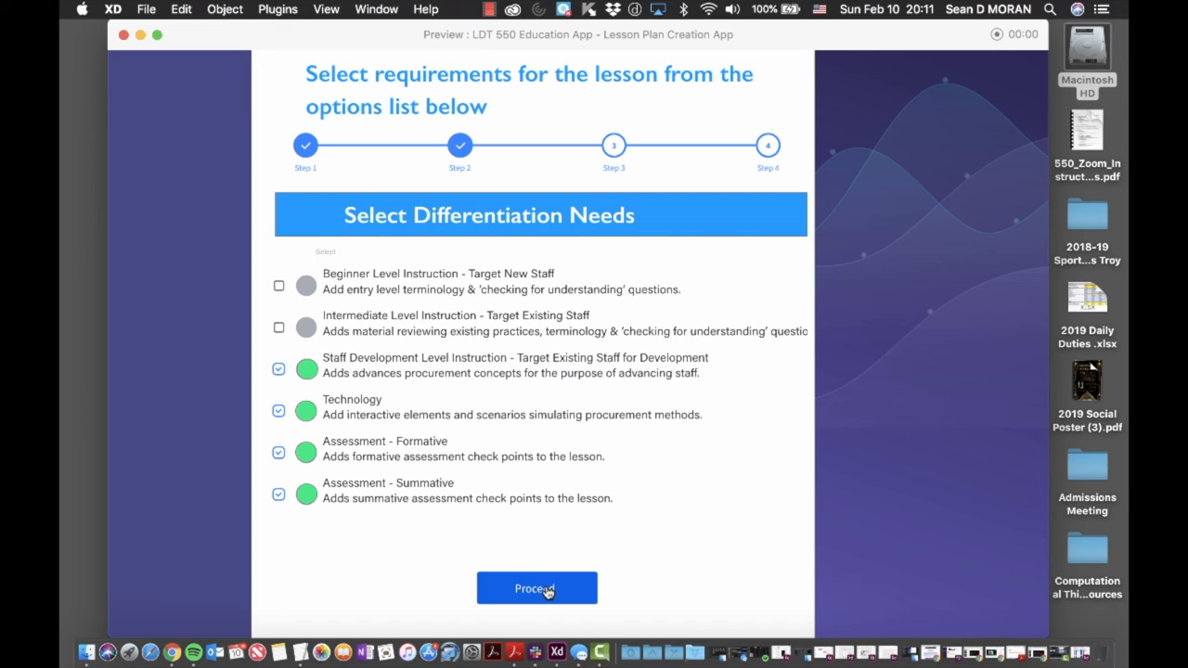
Proceed to Print or Export showing the Staff Development Procurement Training Lesson plan
{"action": "left_click", "coordinate": [536, 589]}
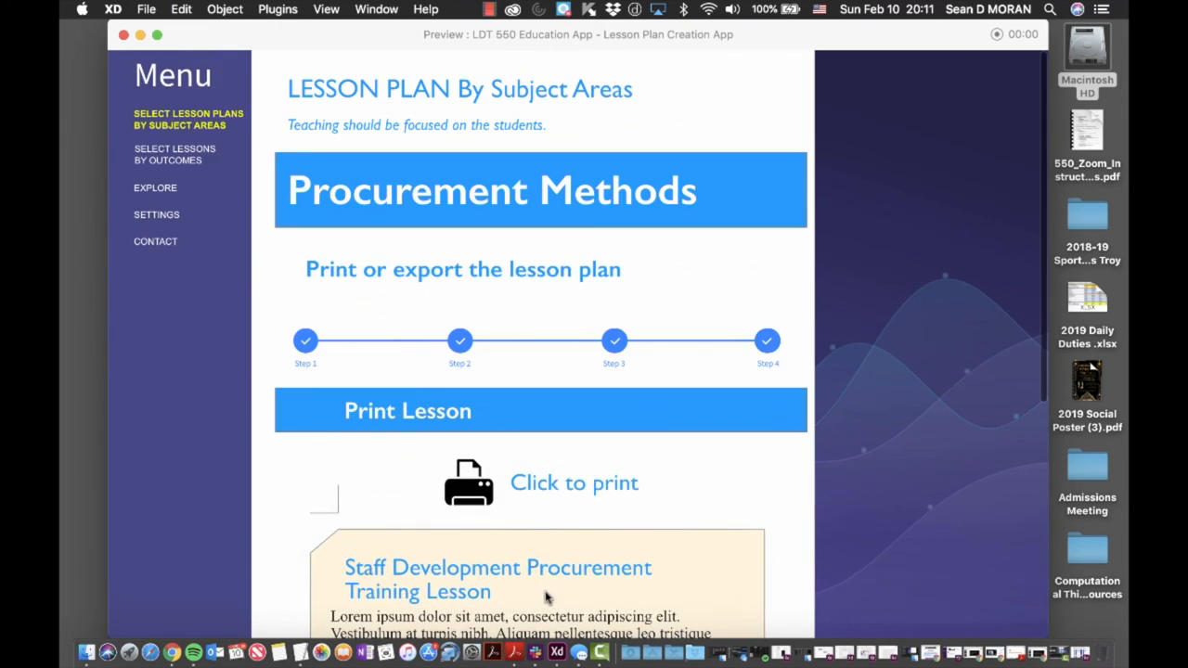
{"action": "scroll", "scroll_direction": "down", "scroll_amount": 3}
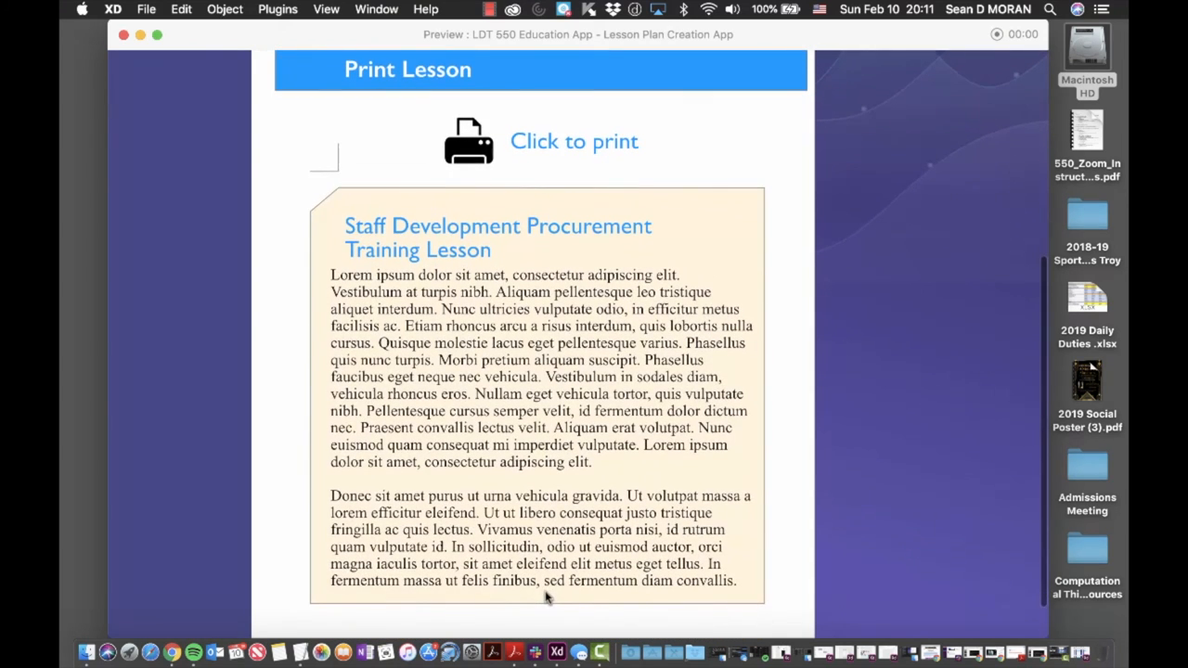